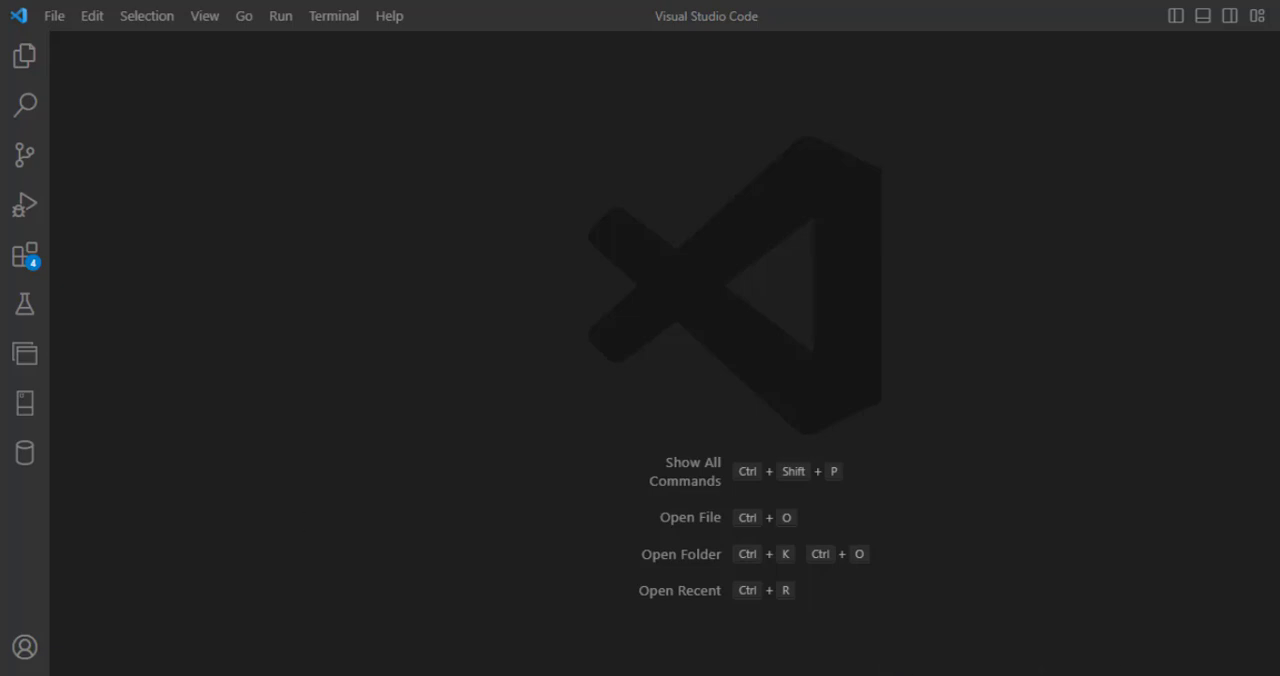
mouse_move(24, 256)
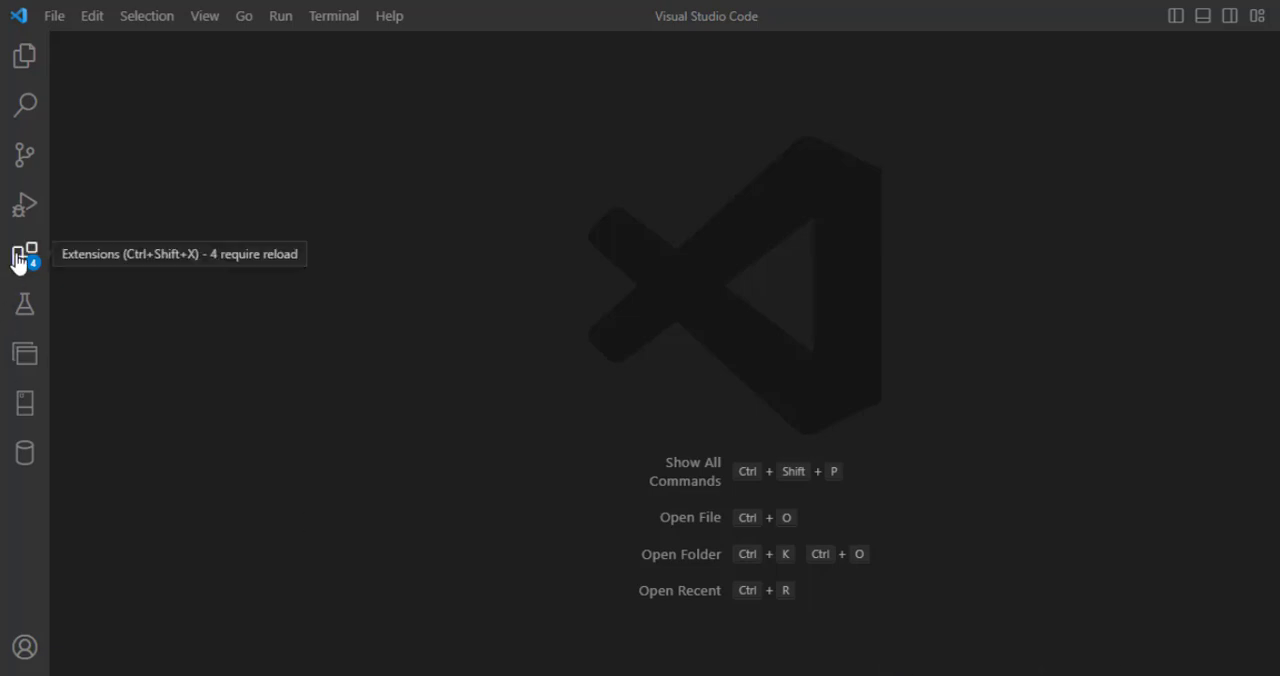
mouse_move(24, 256)
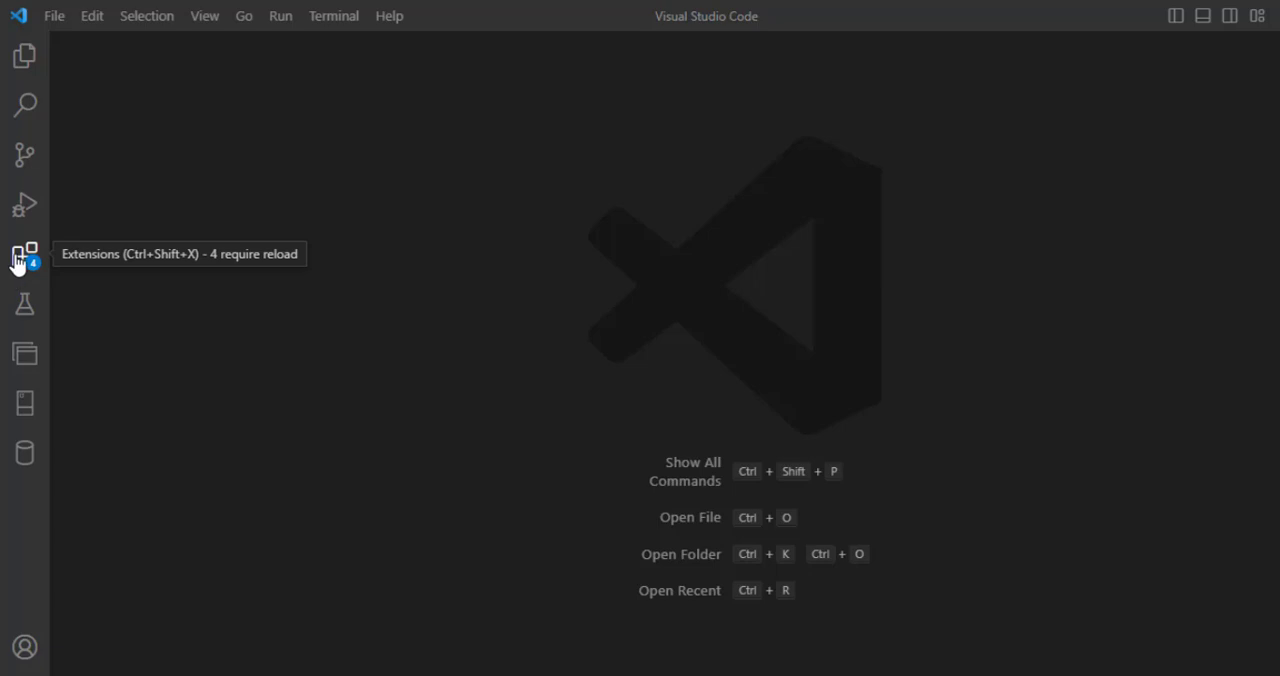
Step: Search the Extensions marketplace for 'chatgpt 4' to find the ChatGPT - EasyCode extension
left_click(24, 254)
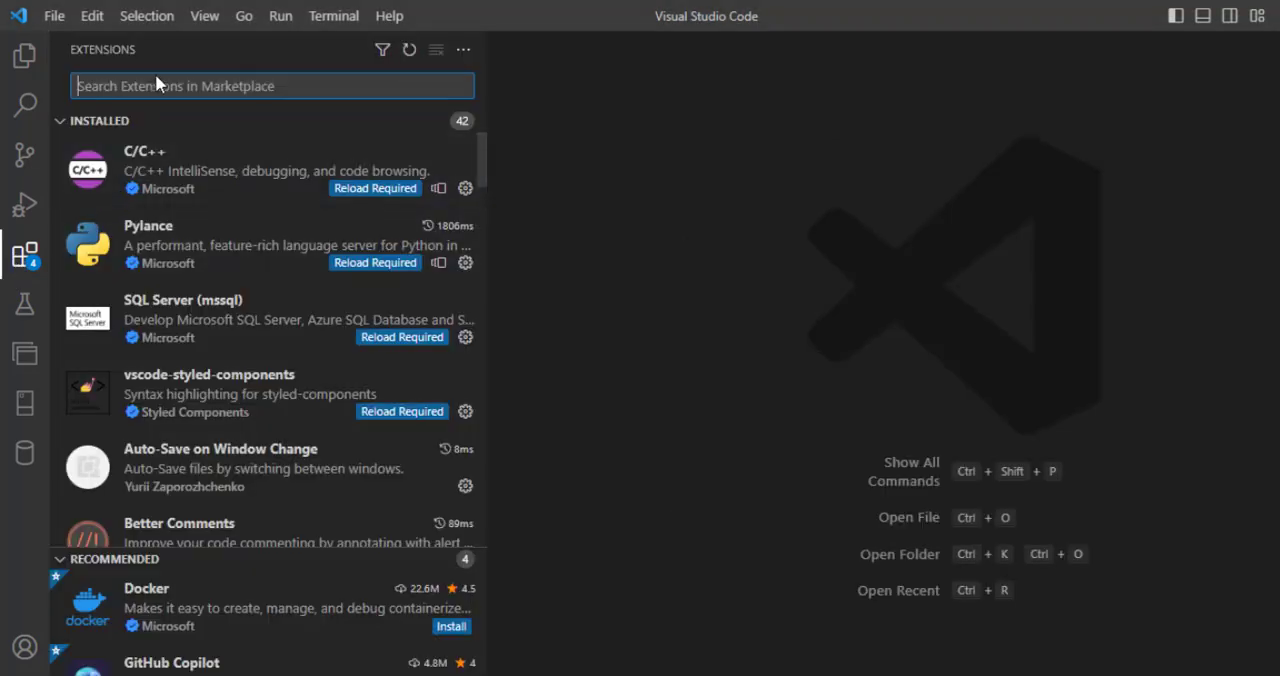
mouse_move(24, 256)
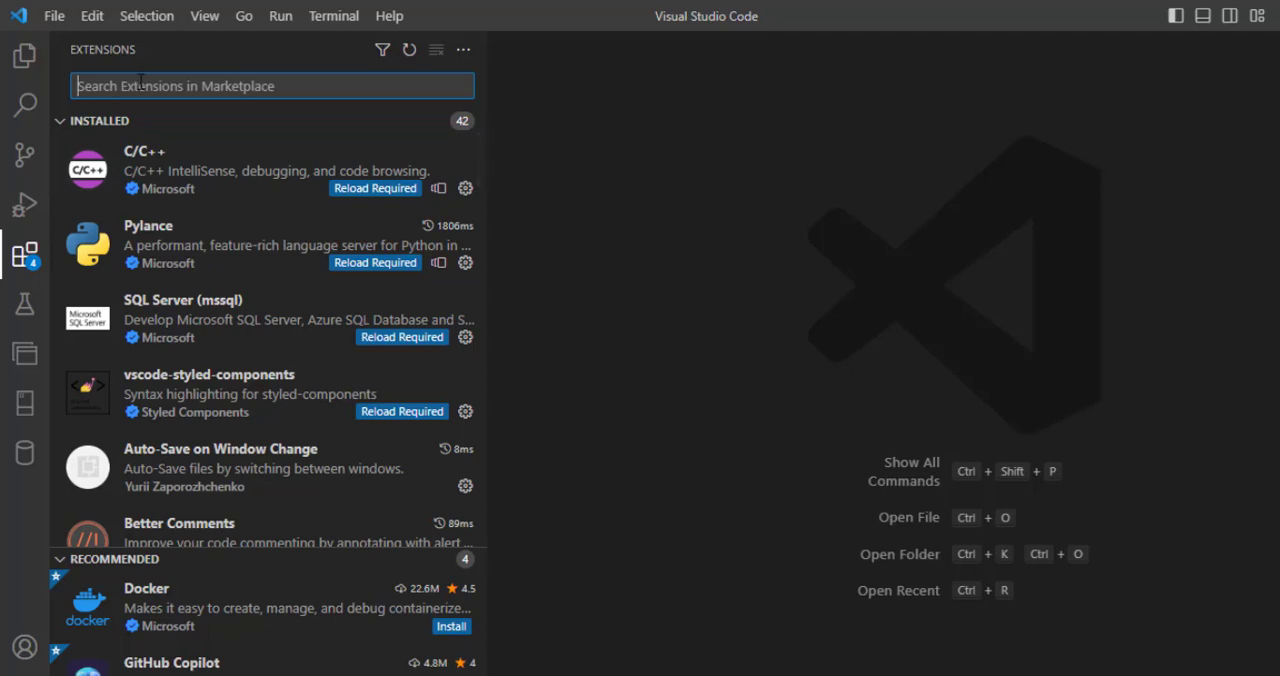
type("c")
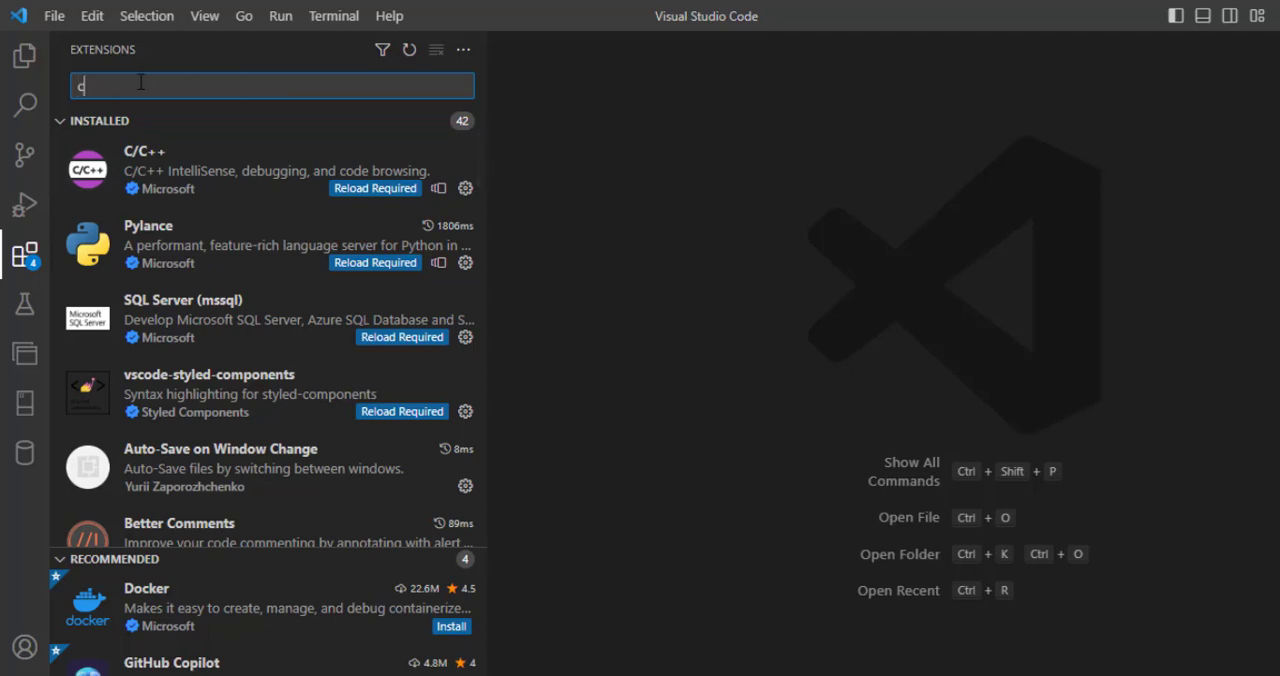
type("hatgpt 4")
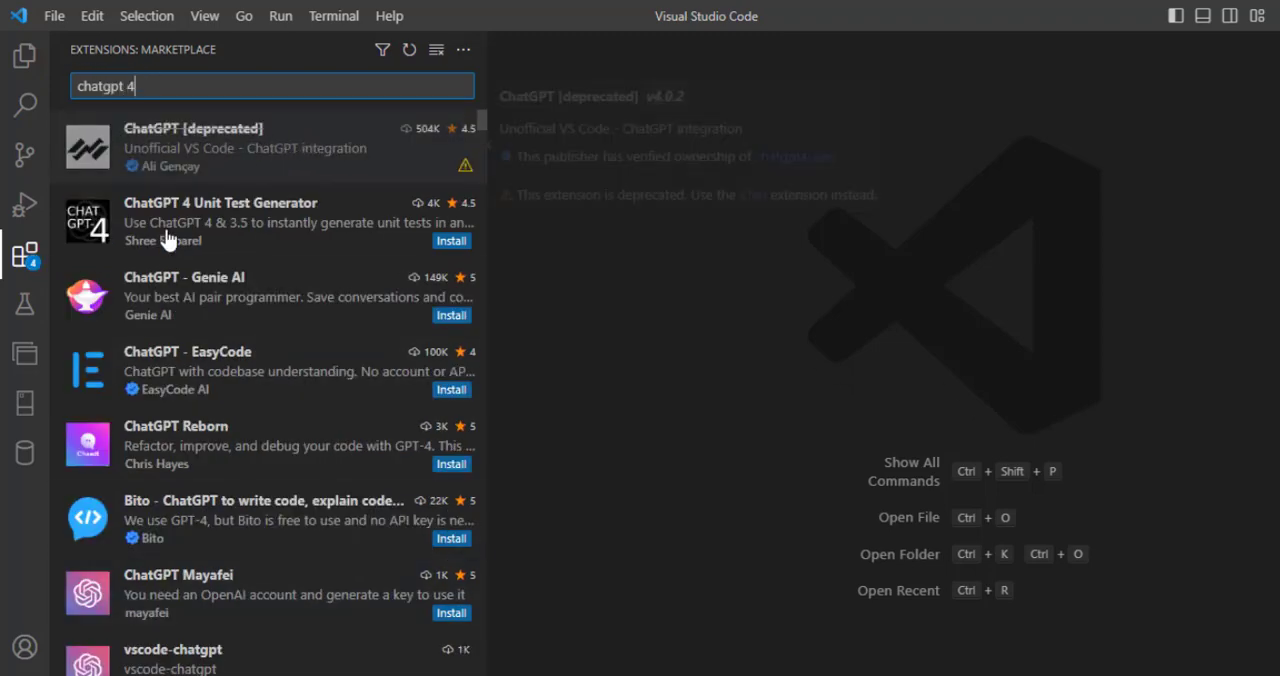
mouse_move(150, 400)
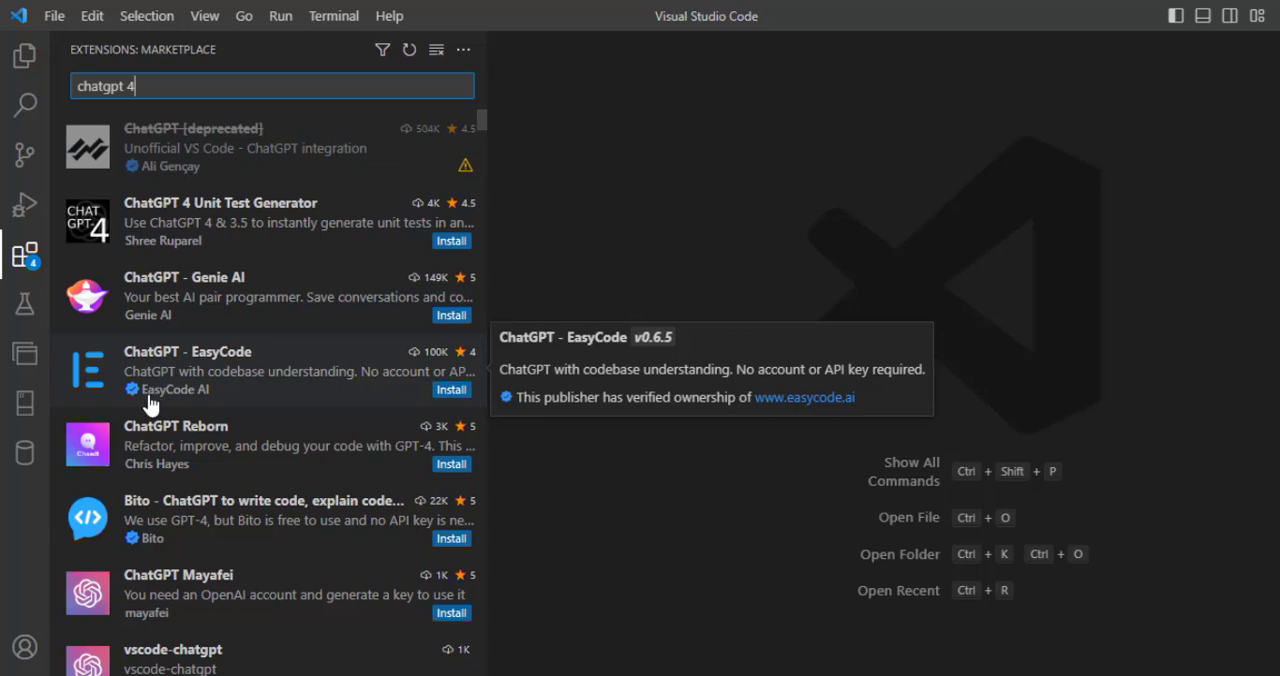
mouse_move(144, 398)
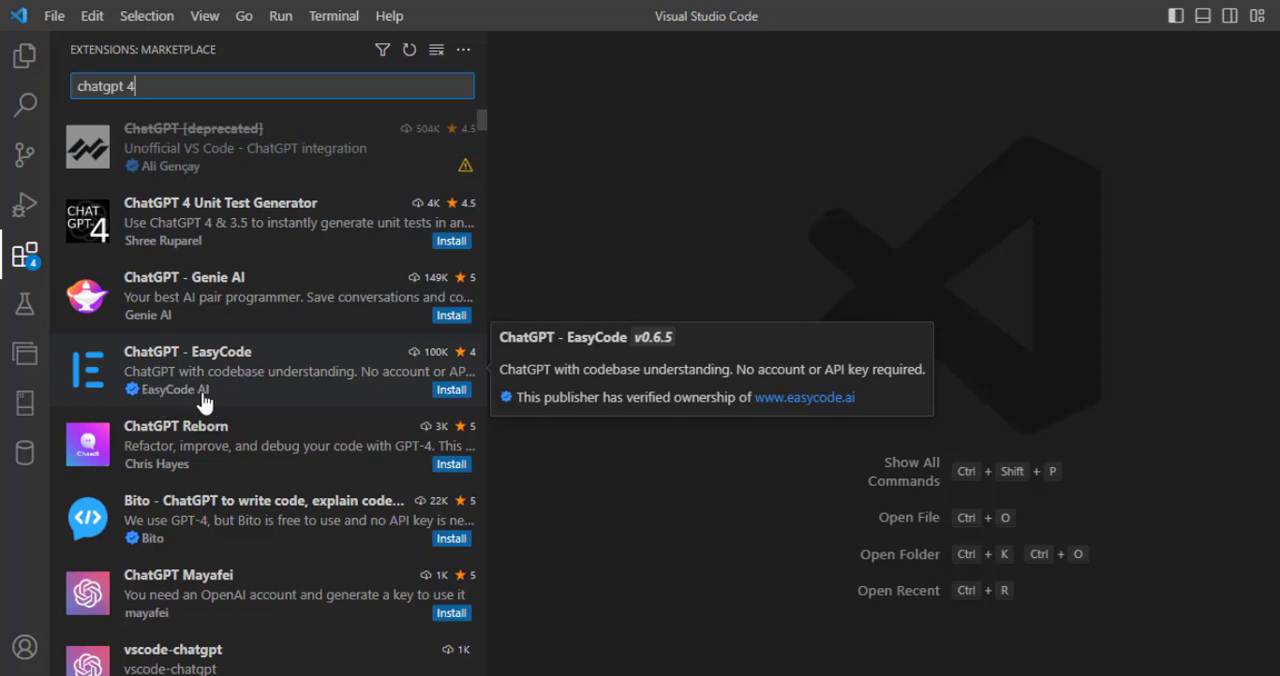
mouse_move(130, 376)
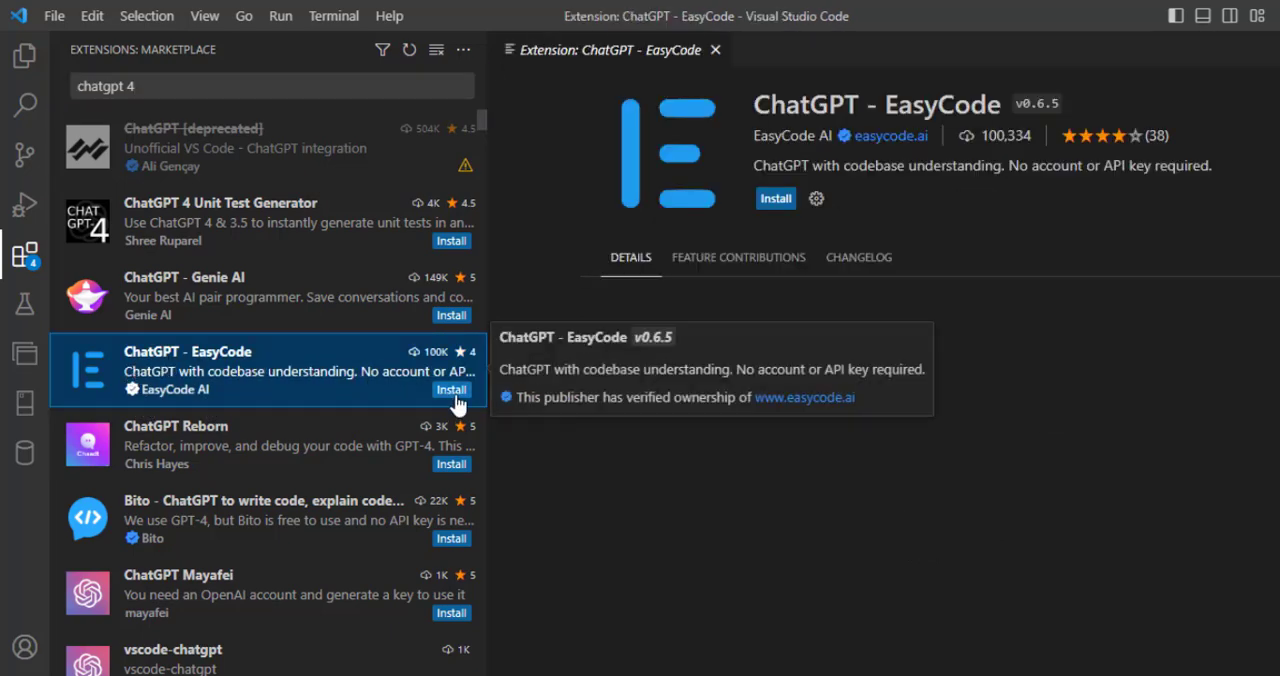
Step: Install the ChatGPT - EasyCode extension globally and close its details page
left_click(450, 388)
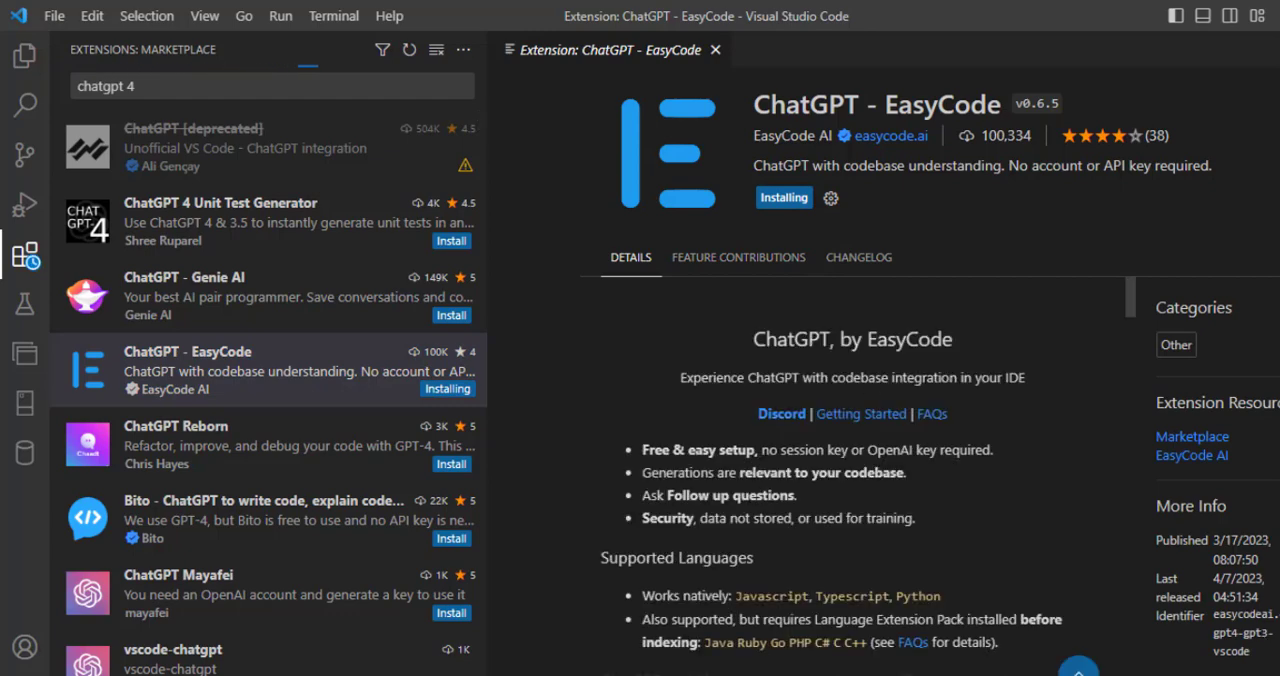
mouse_move(944, 218)
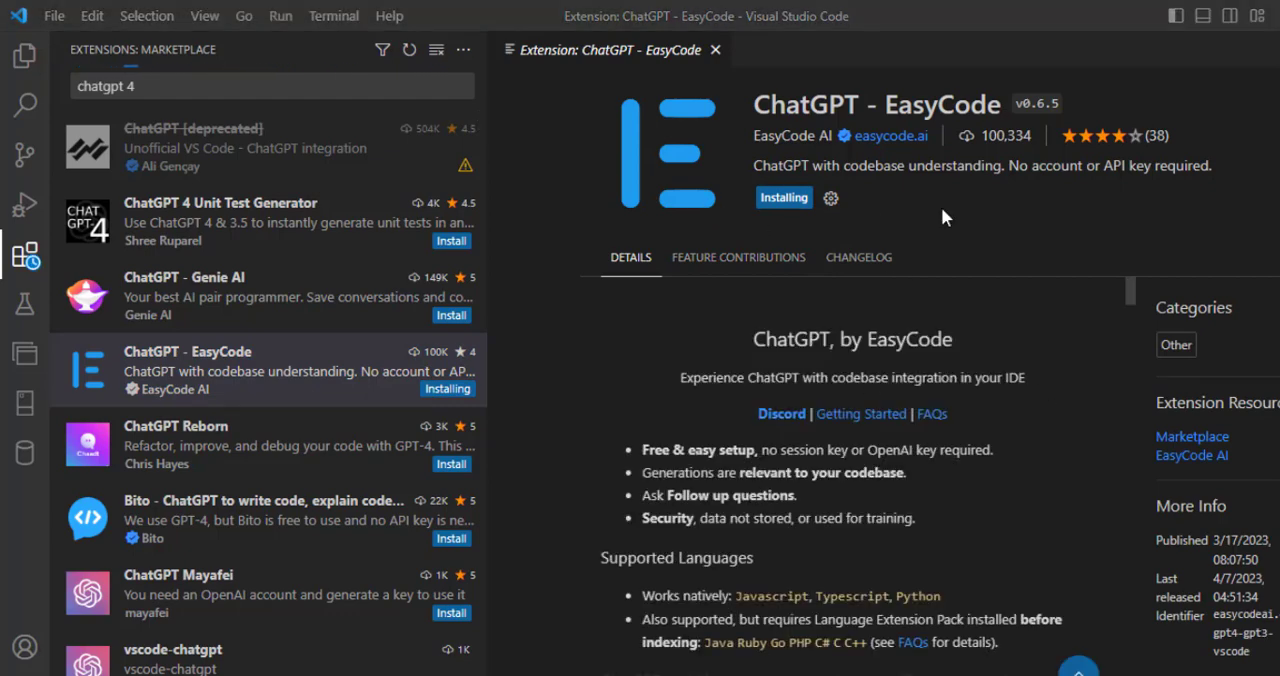
mouse_move(1108, 236)
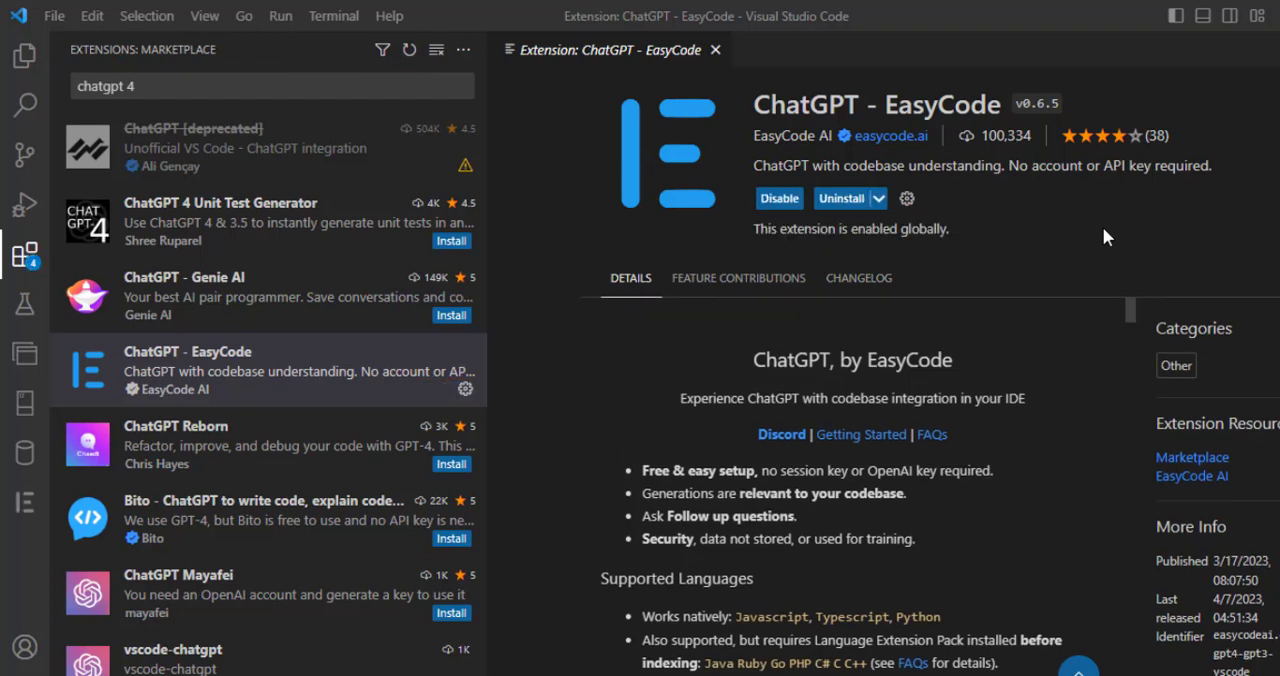
mouse_move(232, 176)
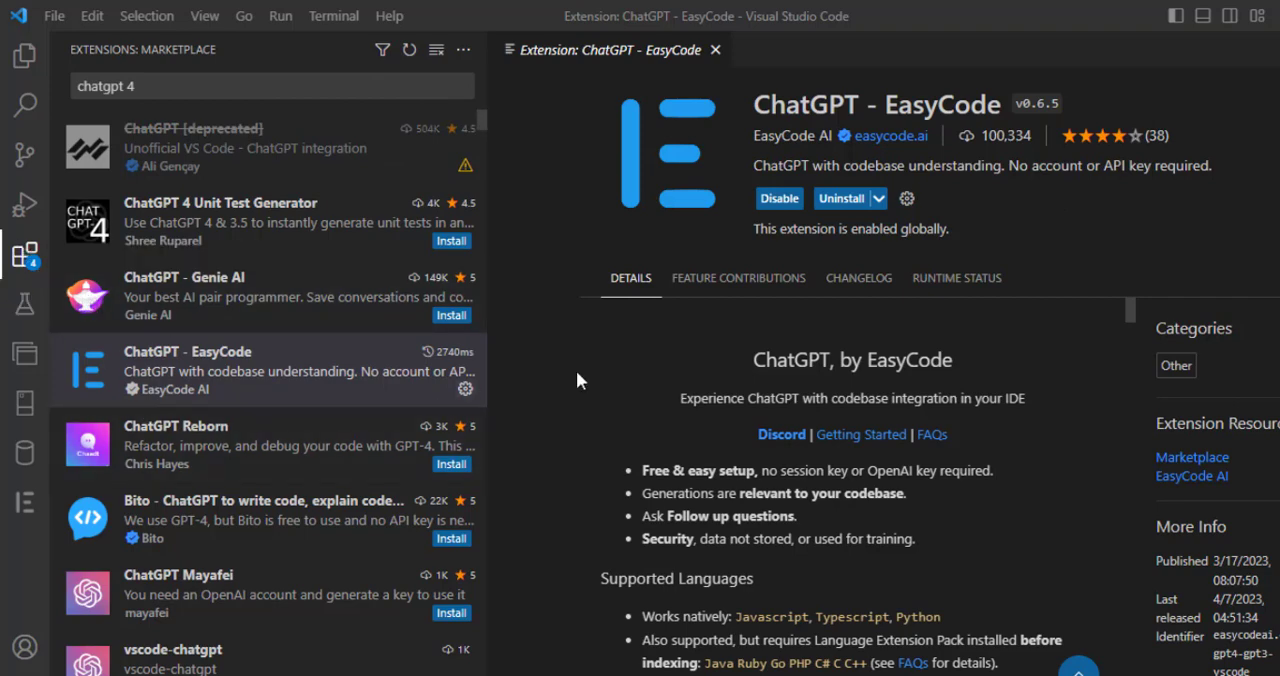
mouse_move(836, 10)
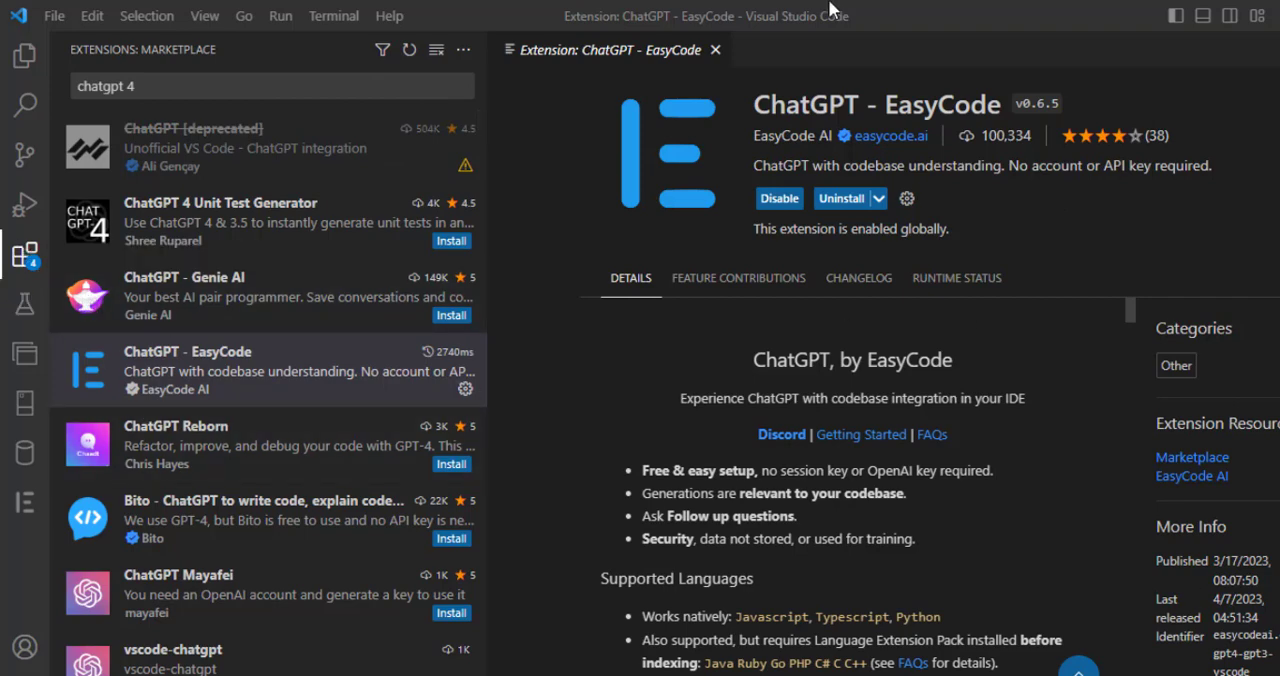
mouse_move(716, 50)
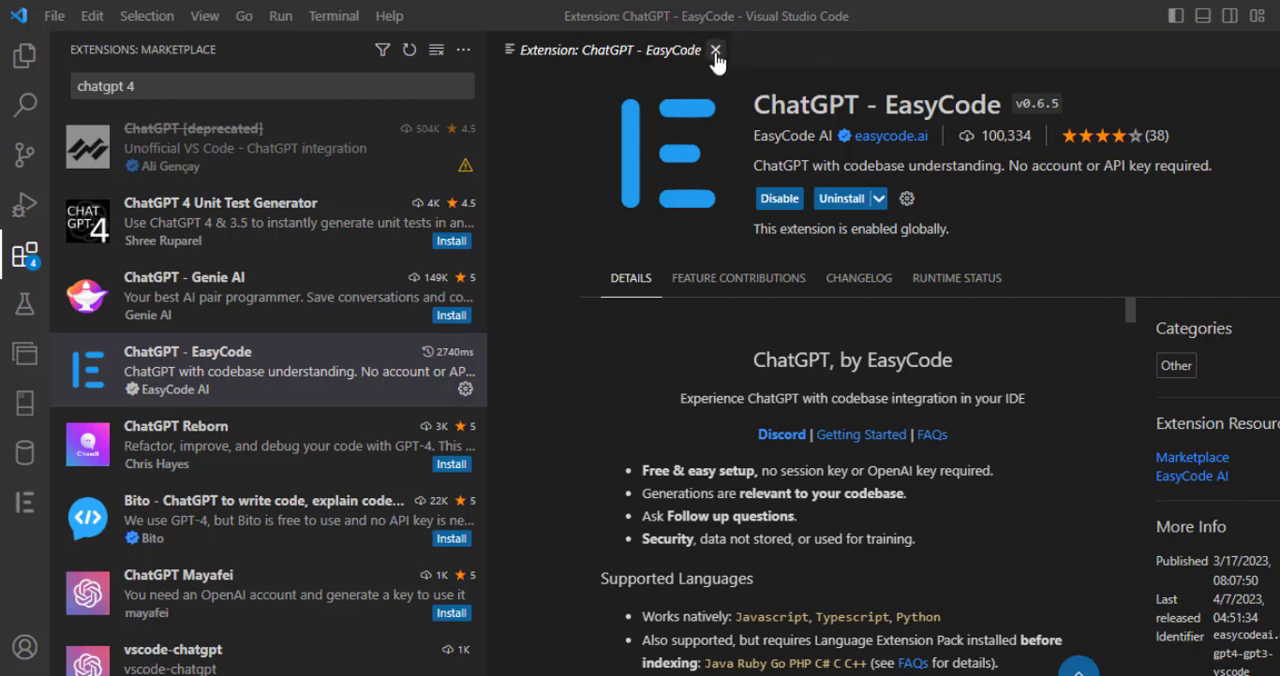
left_click(716, 50)
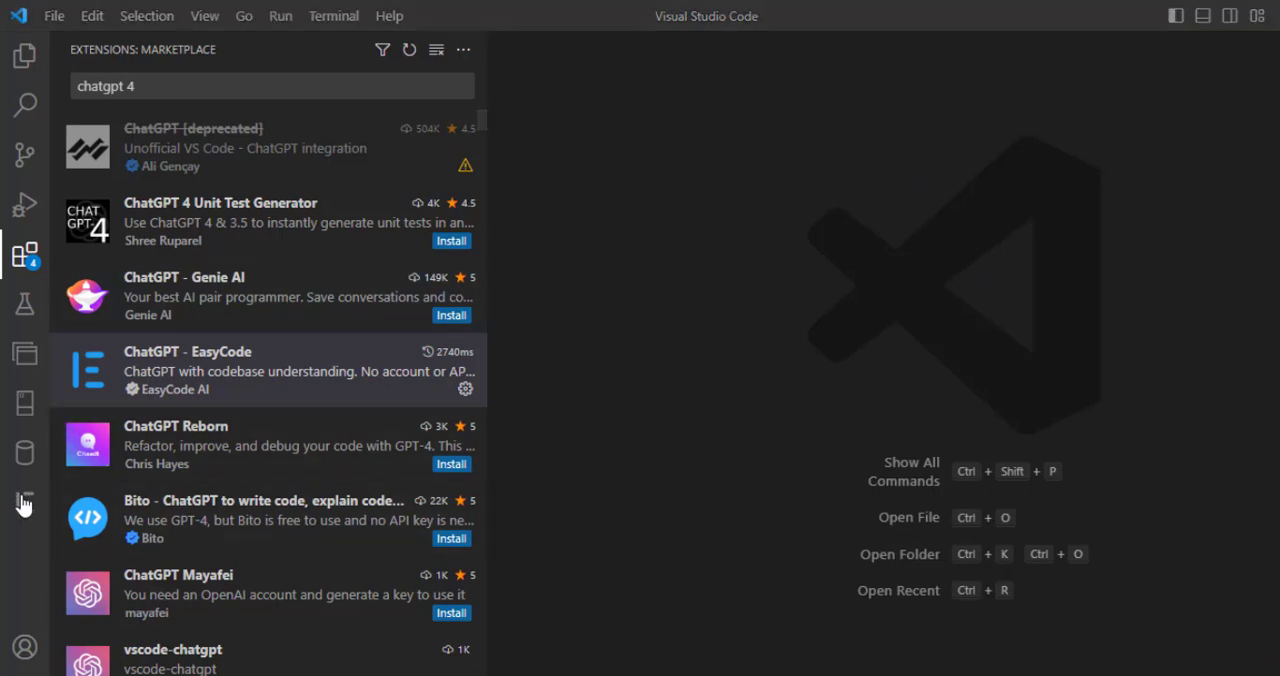
mouse_move(22, 510)
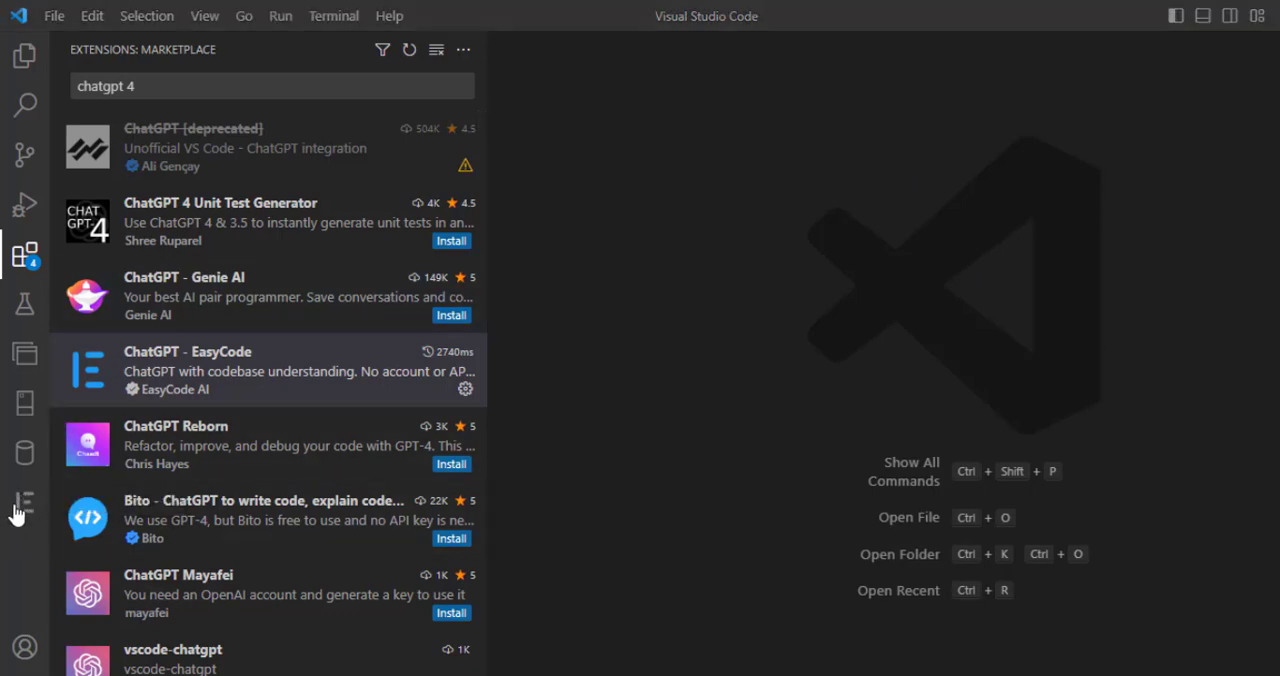
Step: Show the EasyCode chat panel from the activity bar, using it without an account
left_click(24, 504)
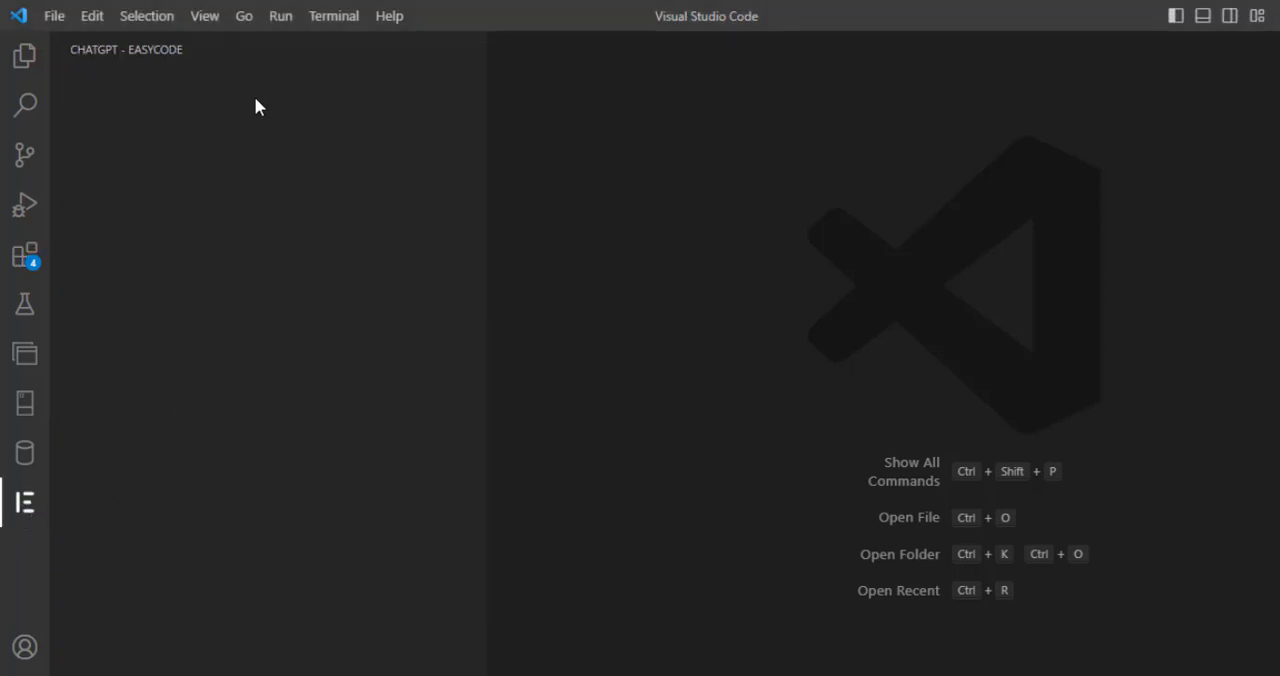
mouse_move(24, 500)
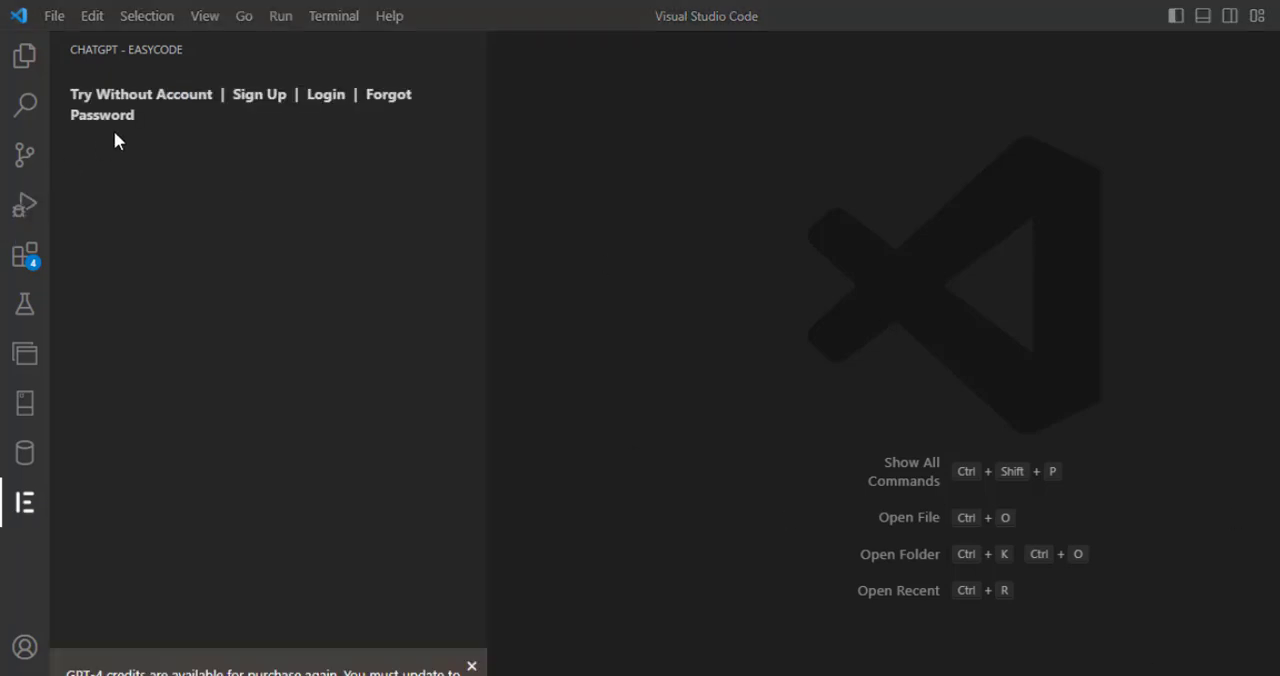
mouse_move(140, 94)
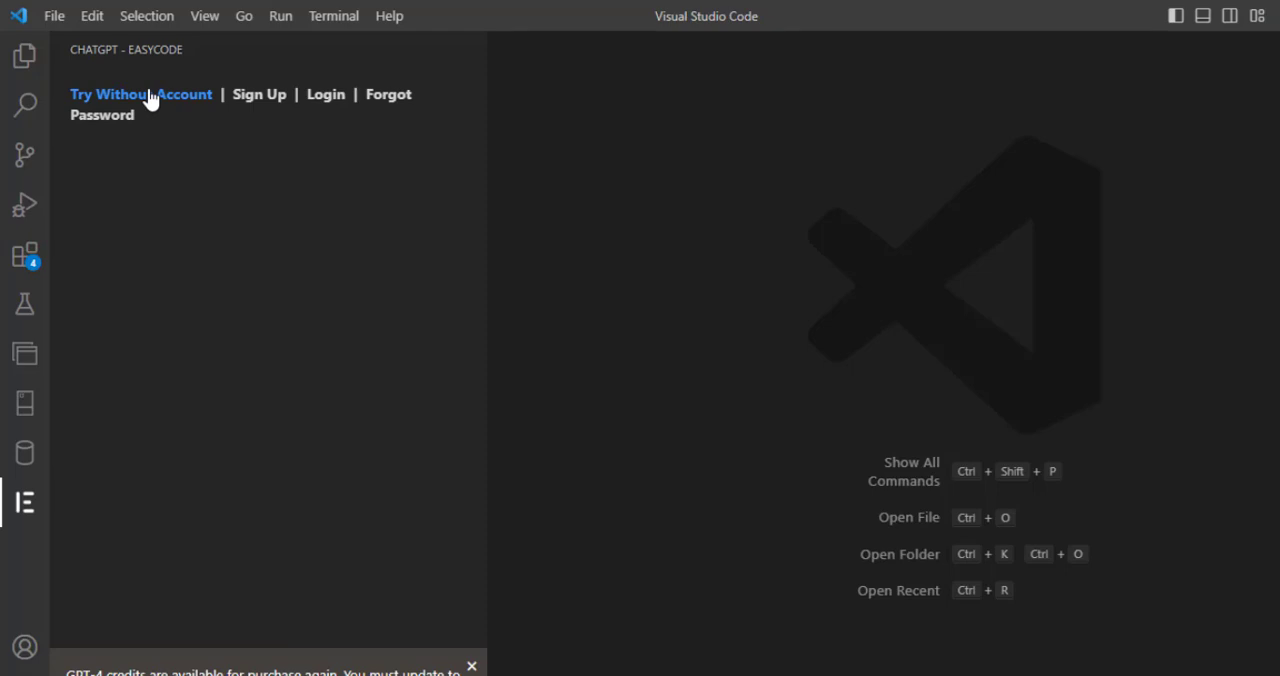
mouse_move(448, 502)
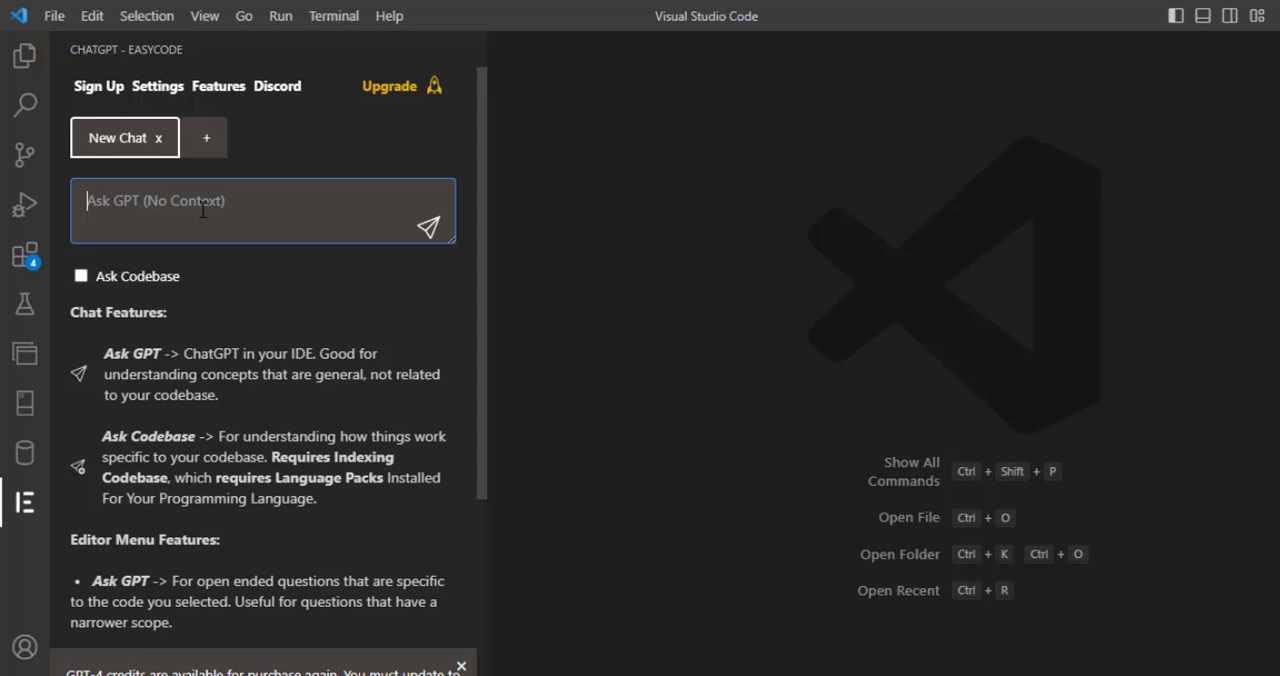
Step: Ask EasyCode to write Python code computing a factorial and get a recursive function back
type("write a")
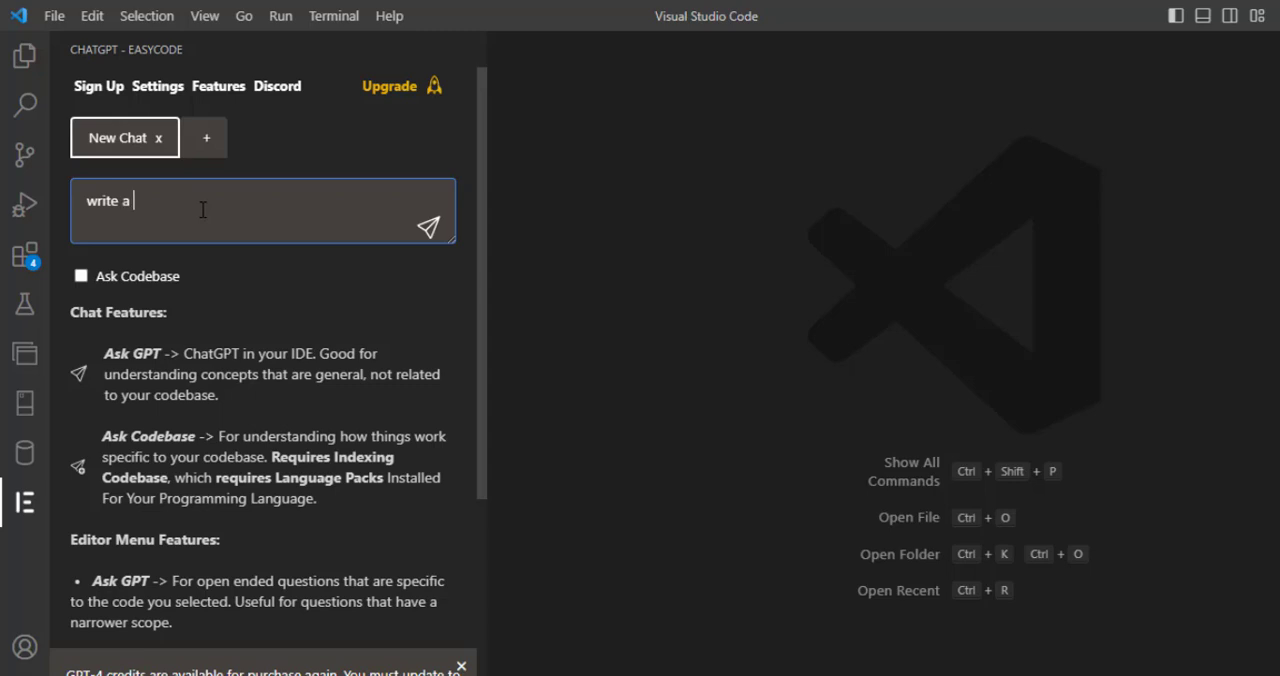
type("pyth")
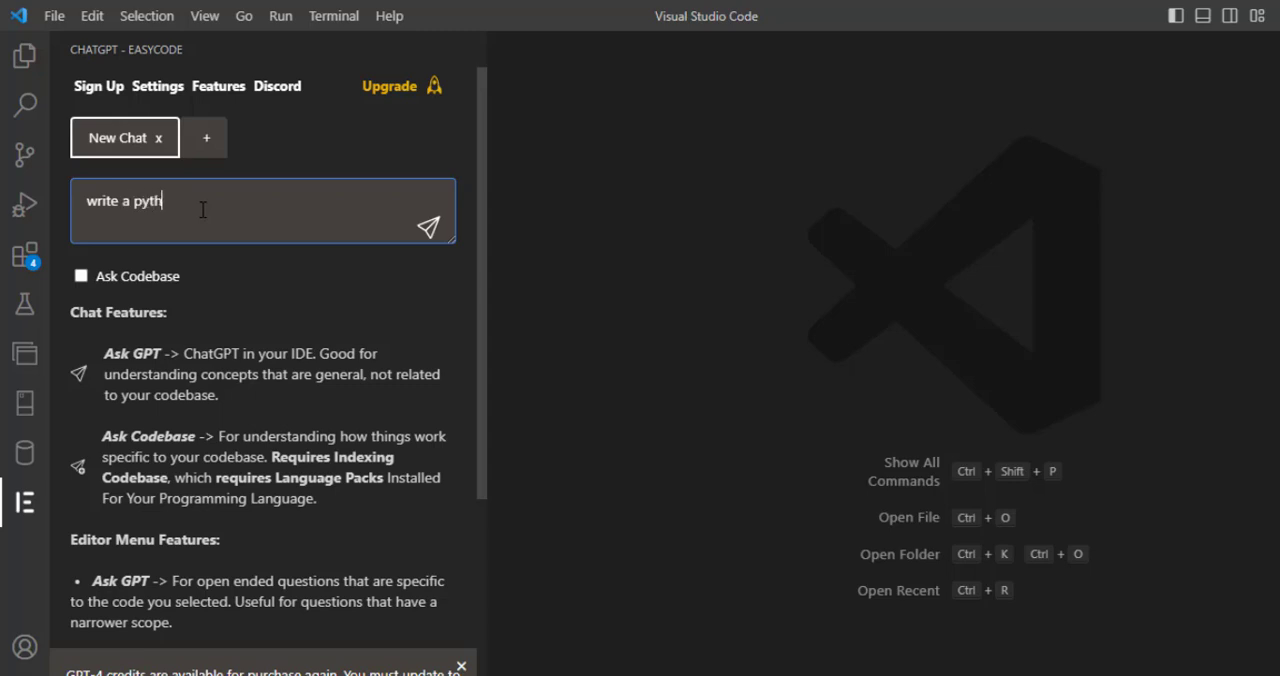
type("on code for")
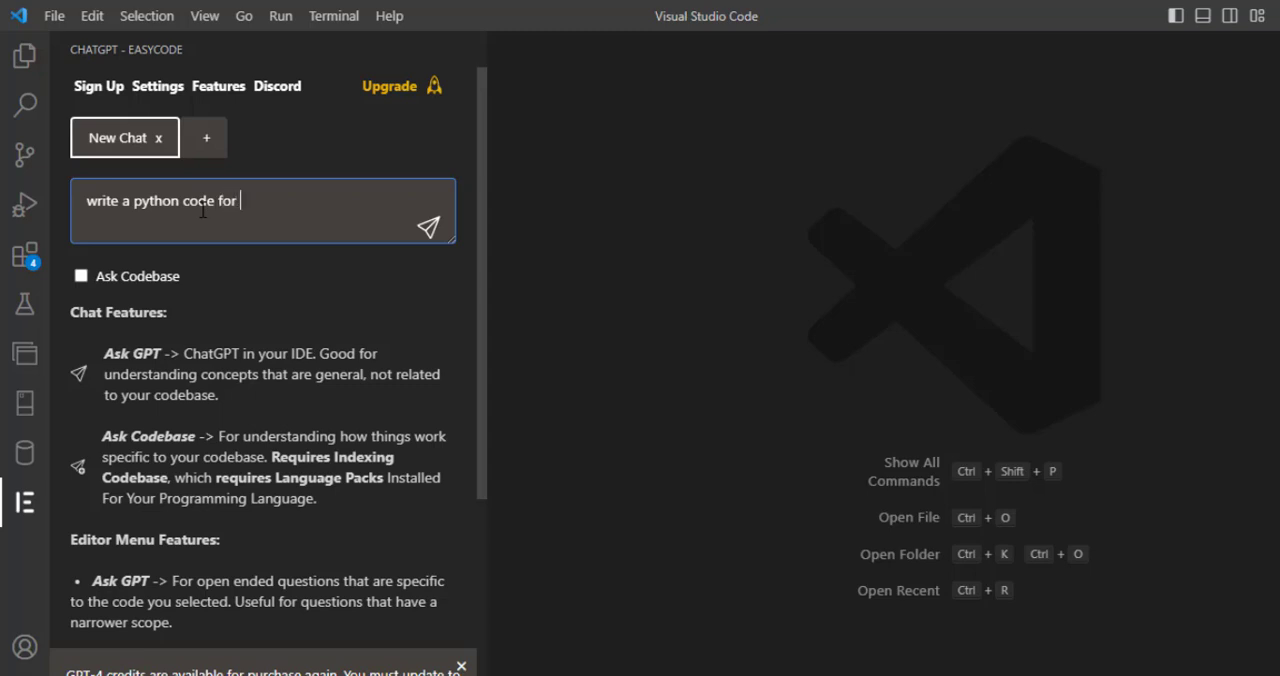
type("computing the fac")
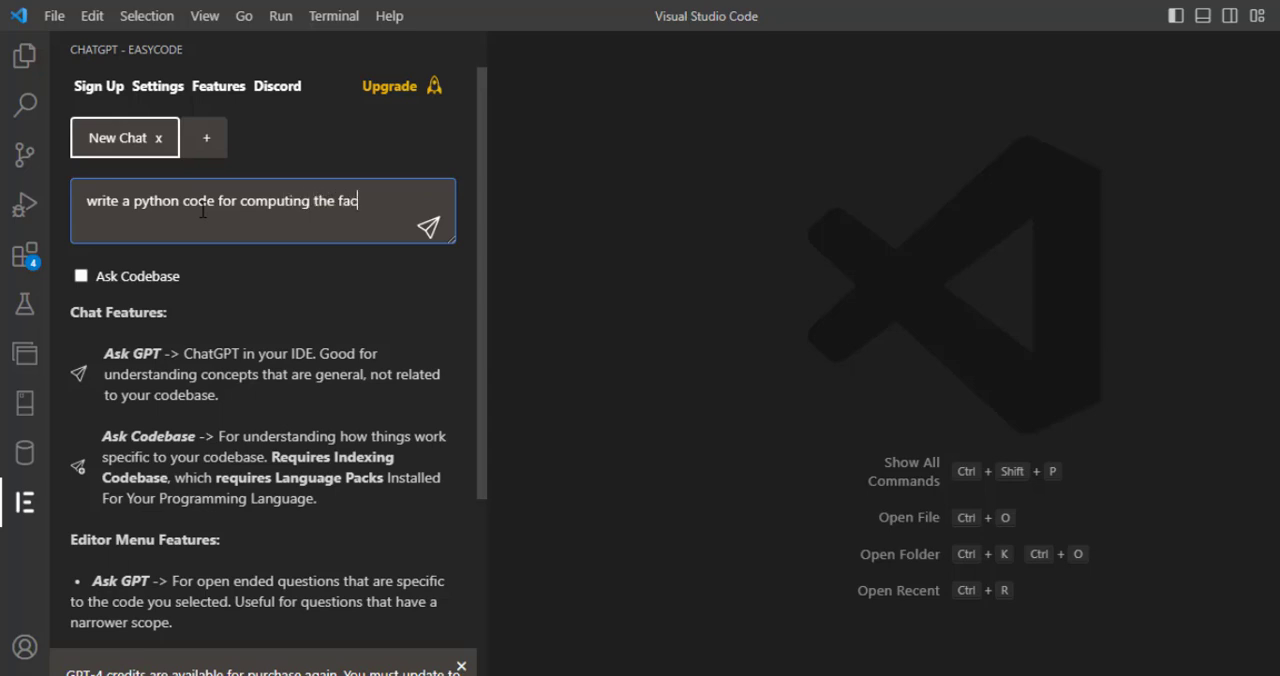
type("torial")
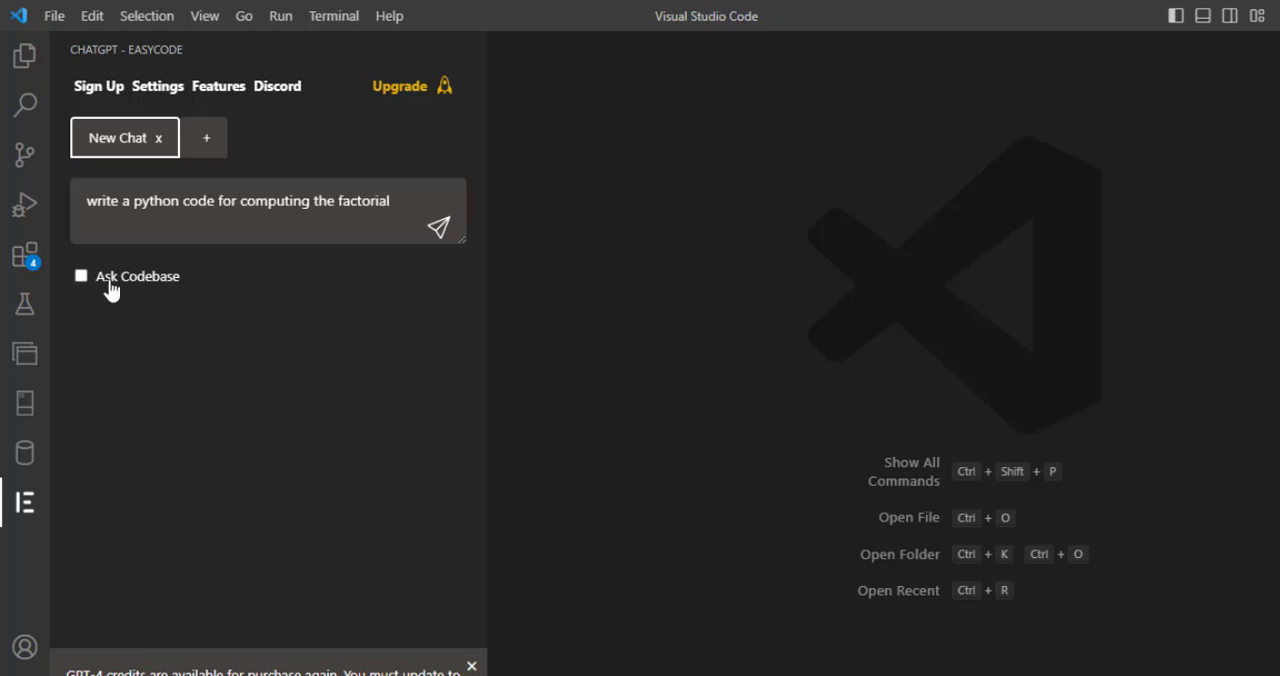
mouse_move(428, 286)
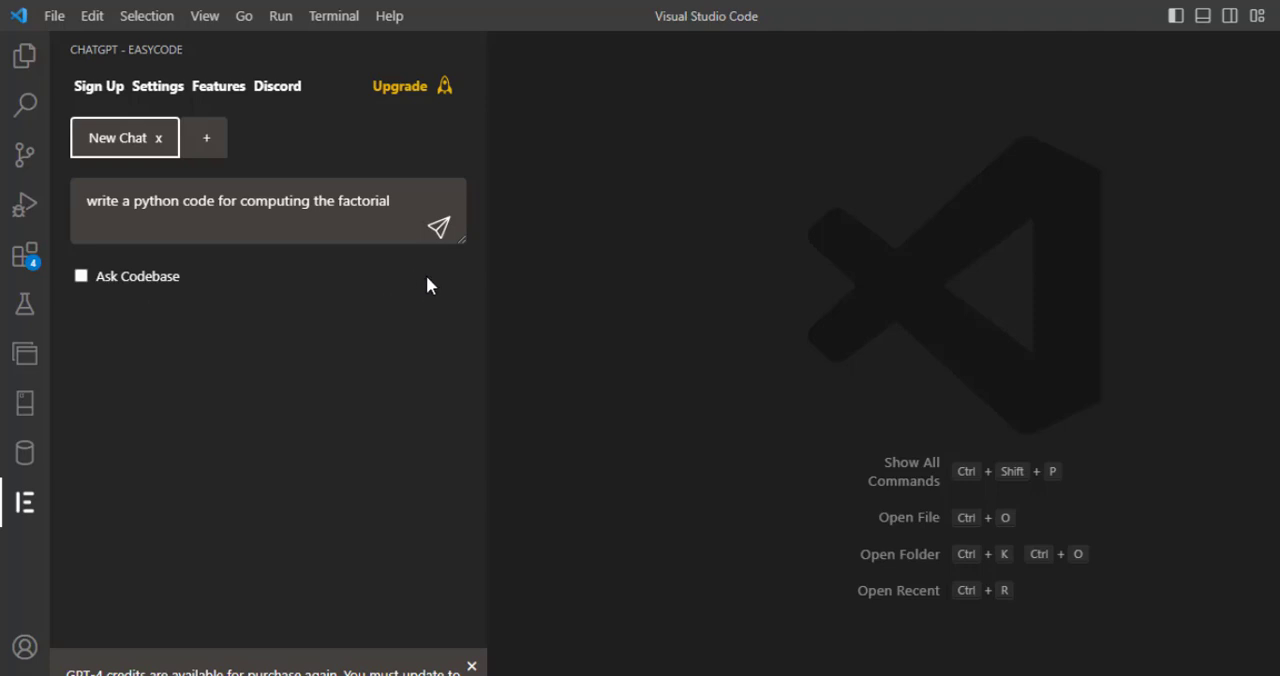
mouse_move(438, 228)
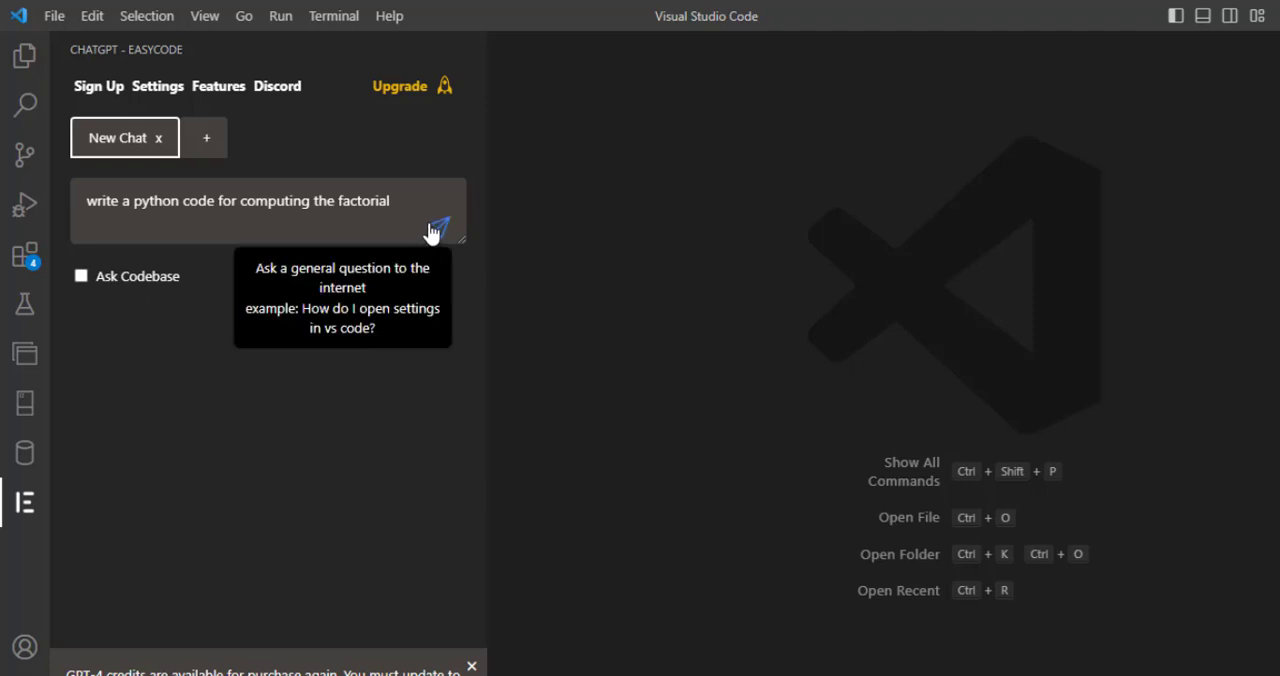
left_click(438, 228)
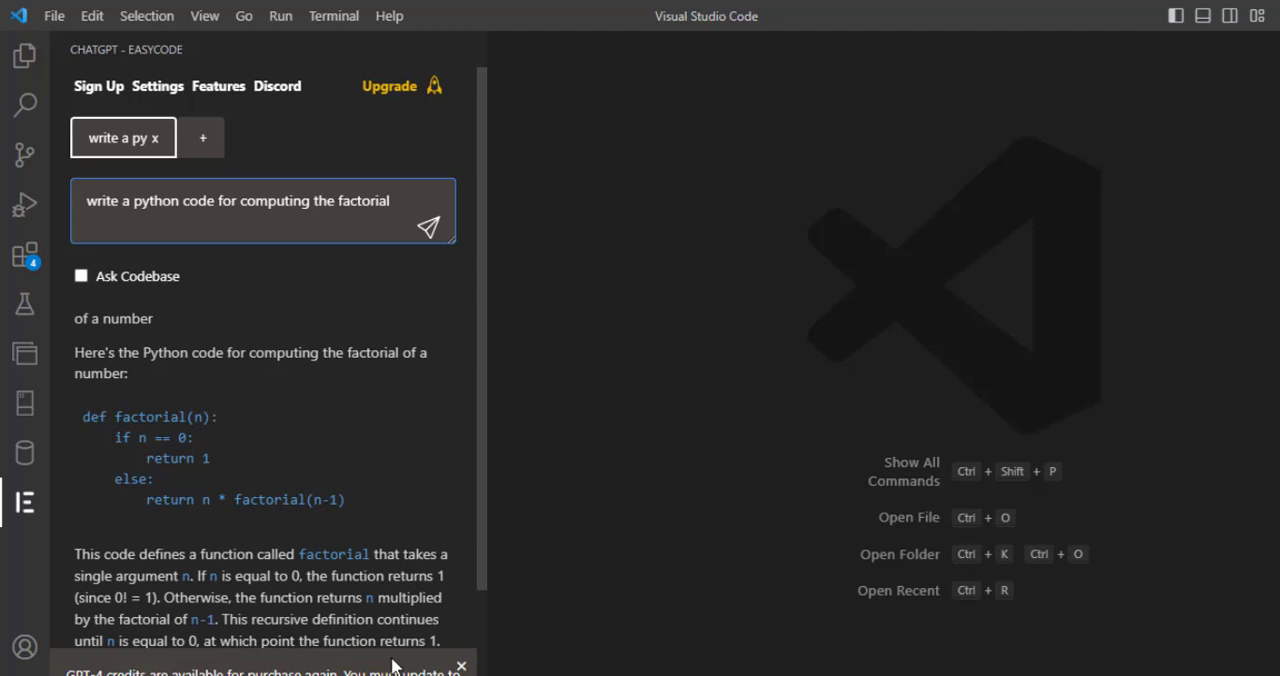
mouse_move(170, 410)
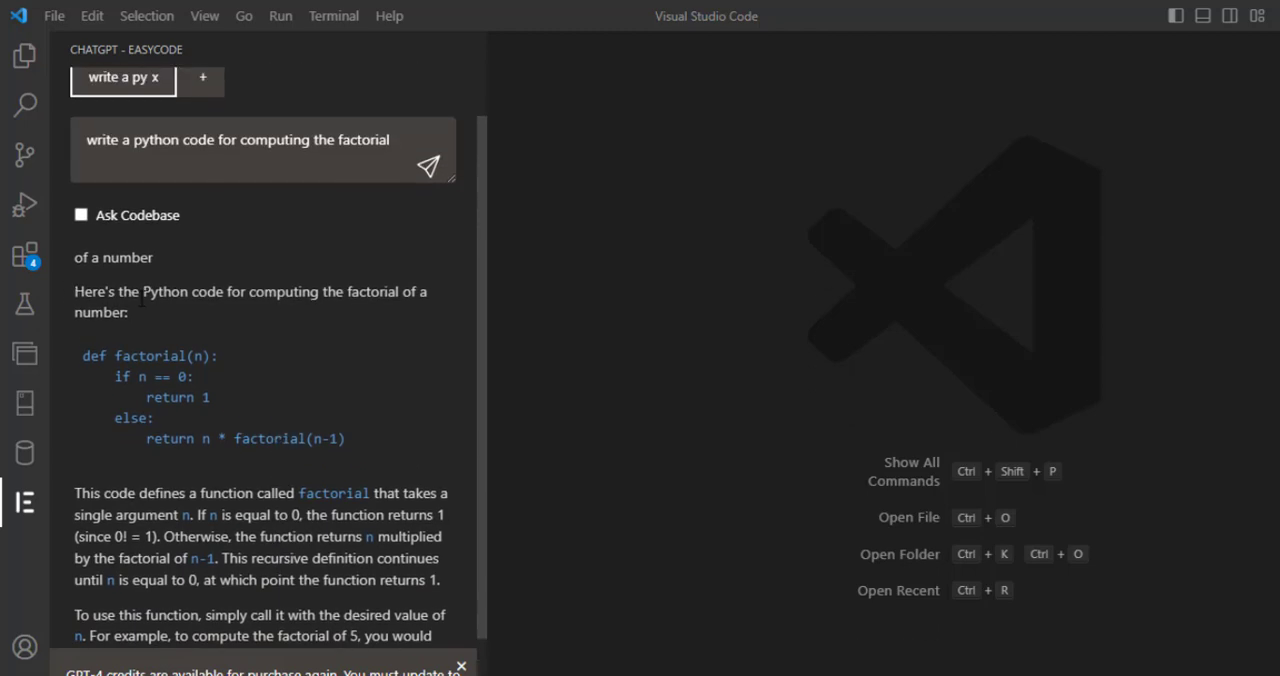
mouse_move(410, 318)
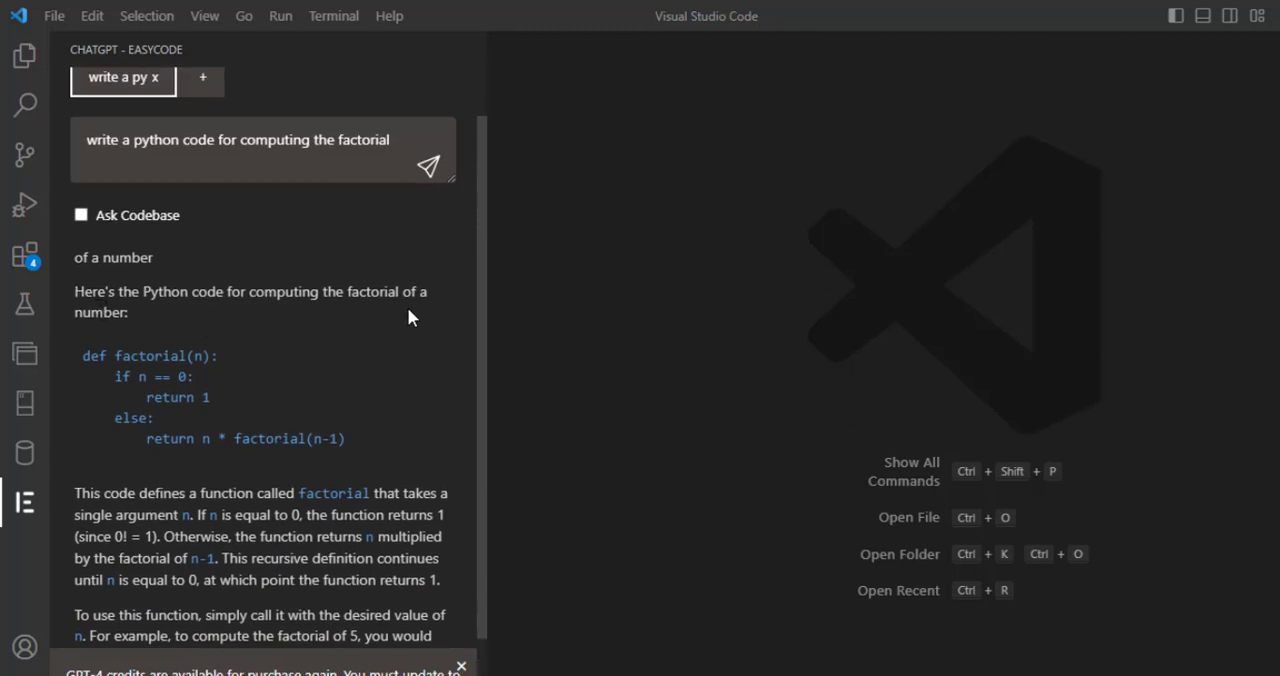
mouse_move(88, 376)
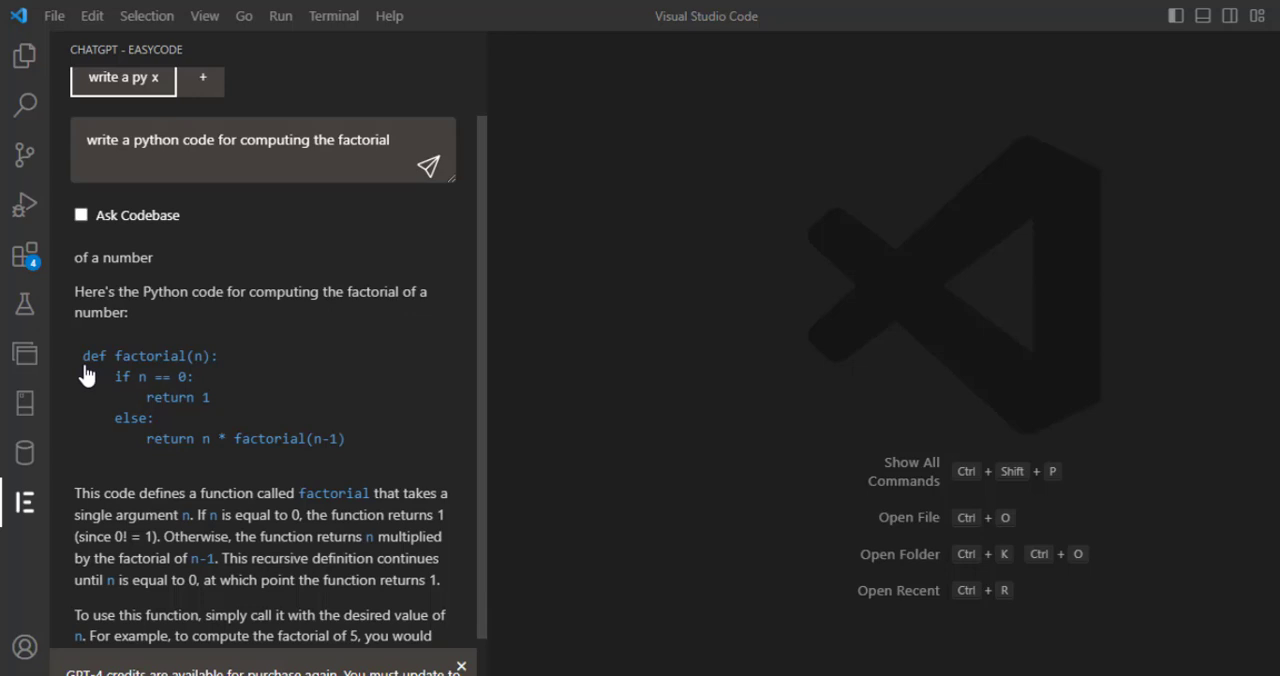
mouse_move(144, 400)
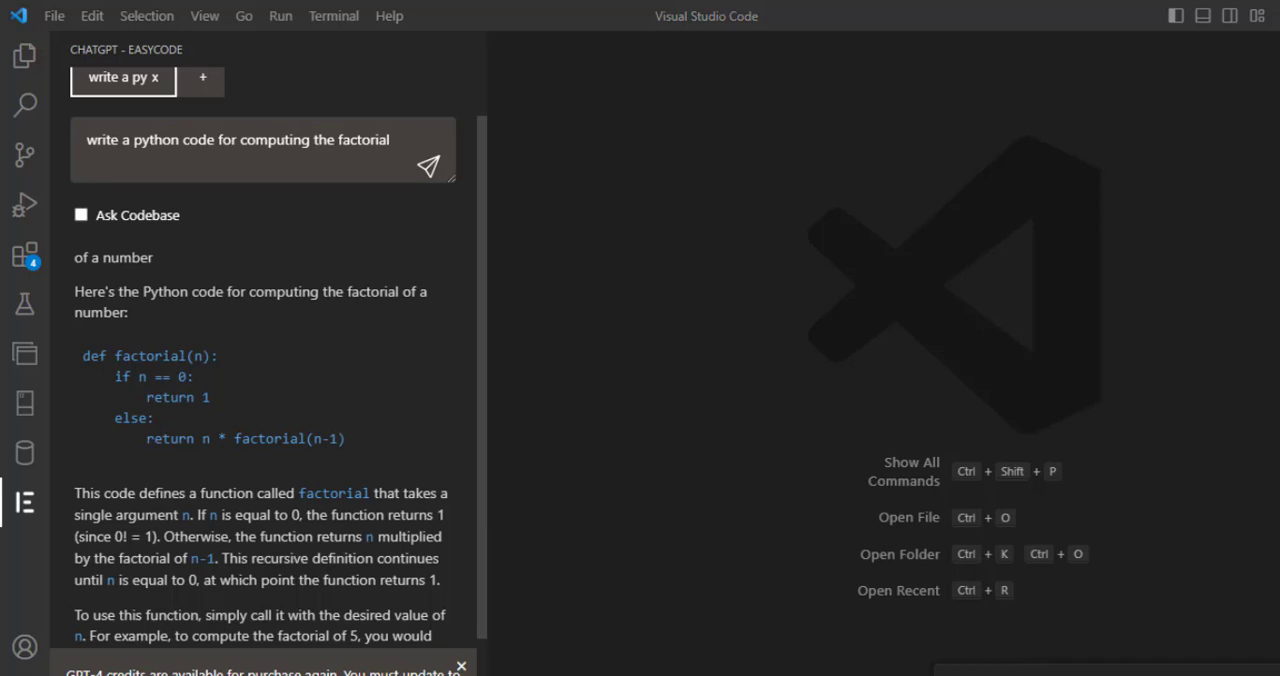
mouse_move(144, 390)
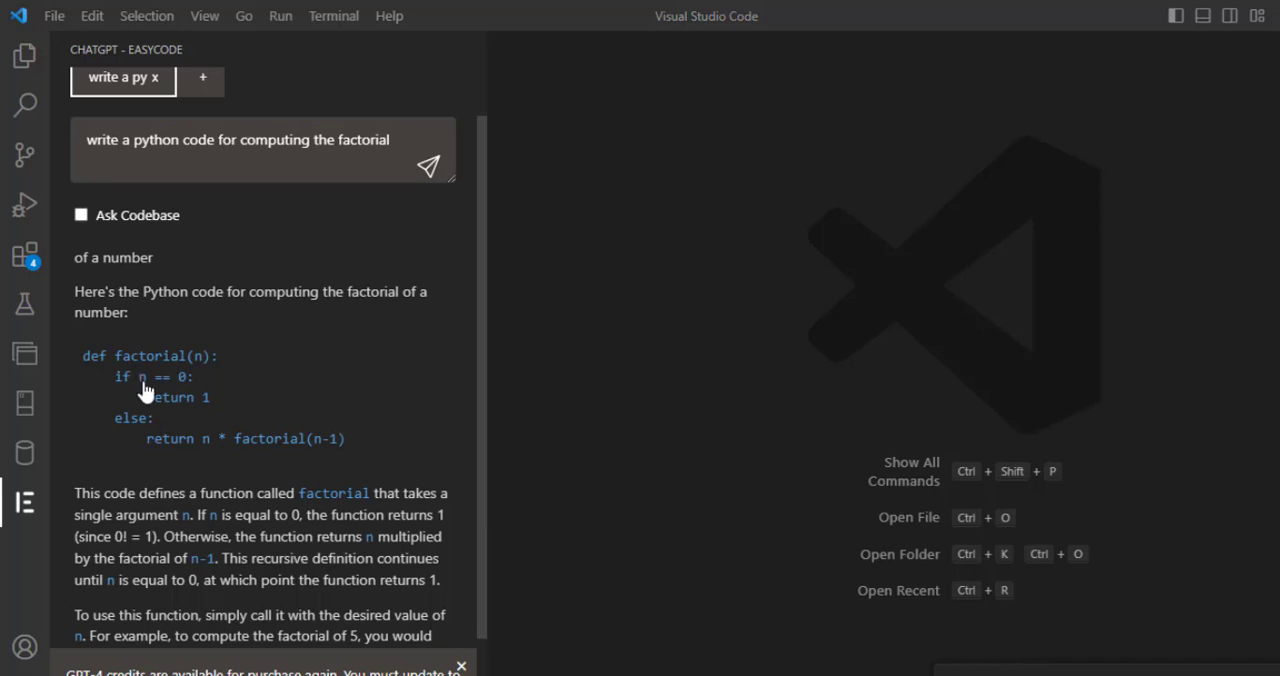
mouse_move(172, 390)
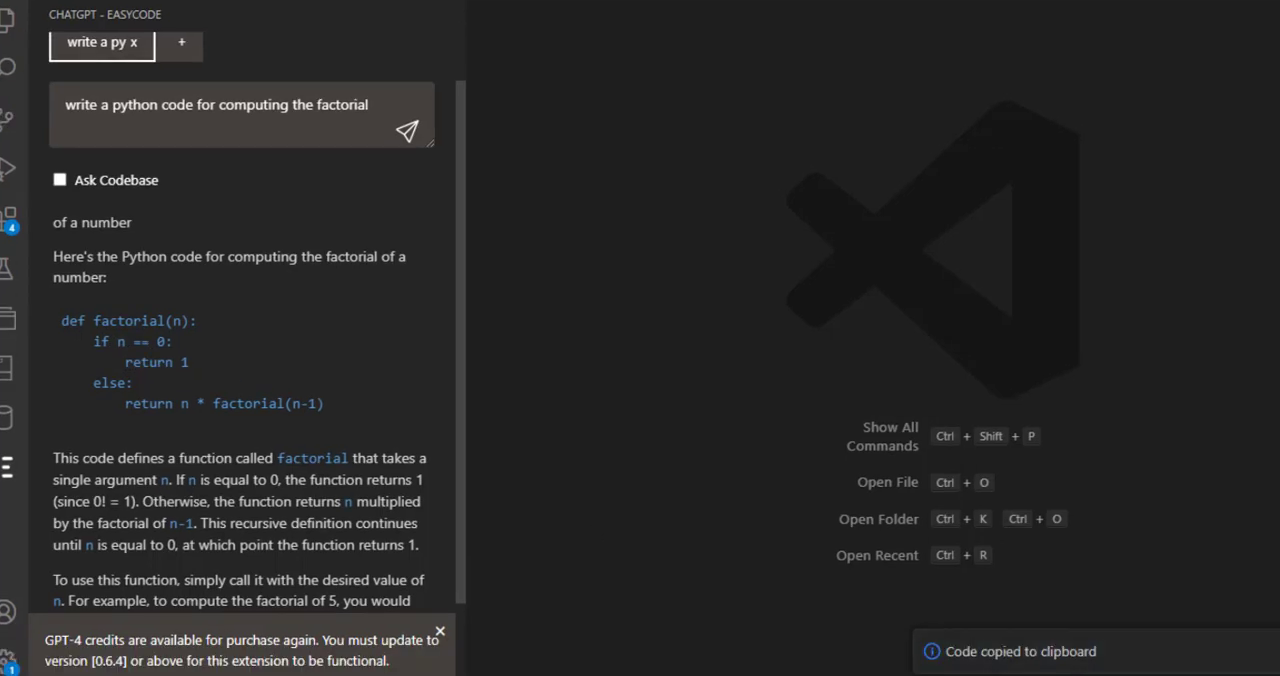
mouse_move(8, 20)
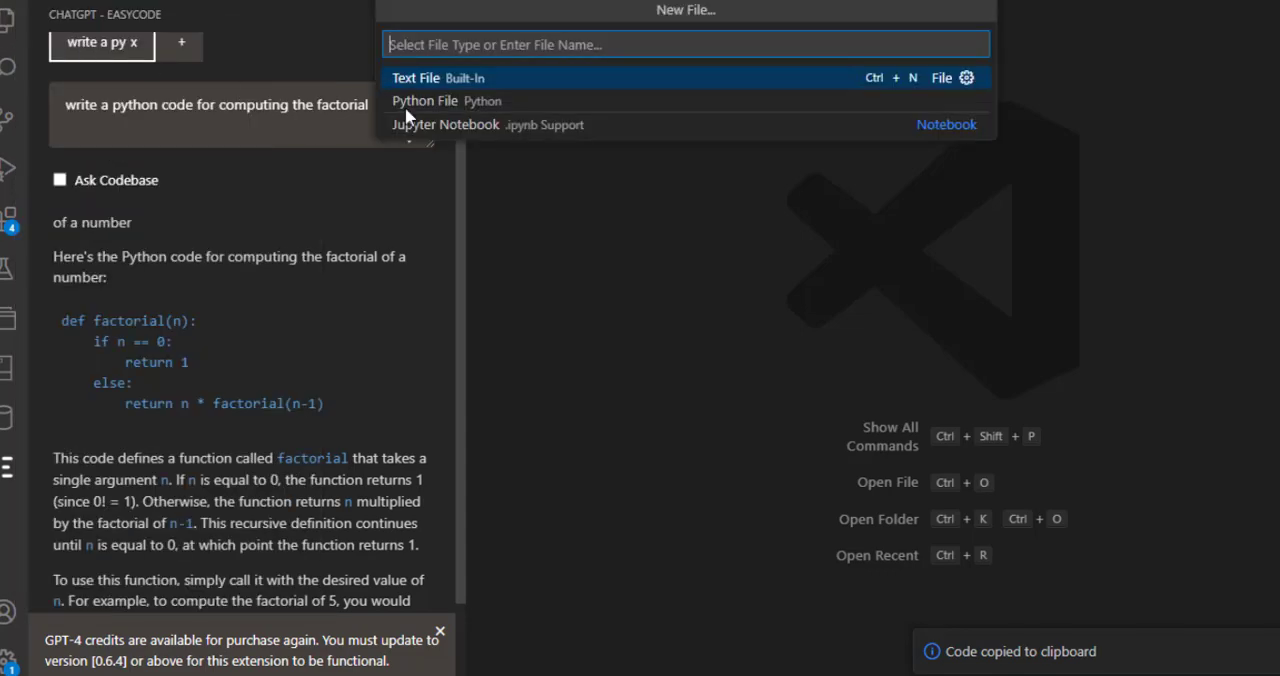
Step: Create a new empty untitled file beside the chat answer for the generated code
key("Escape")
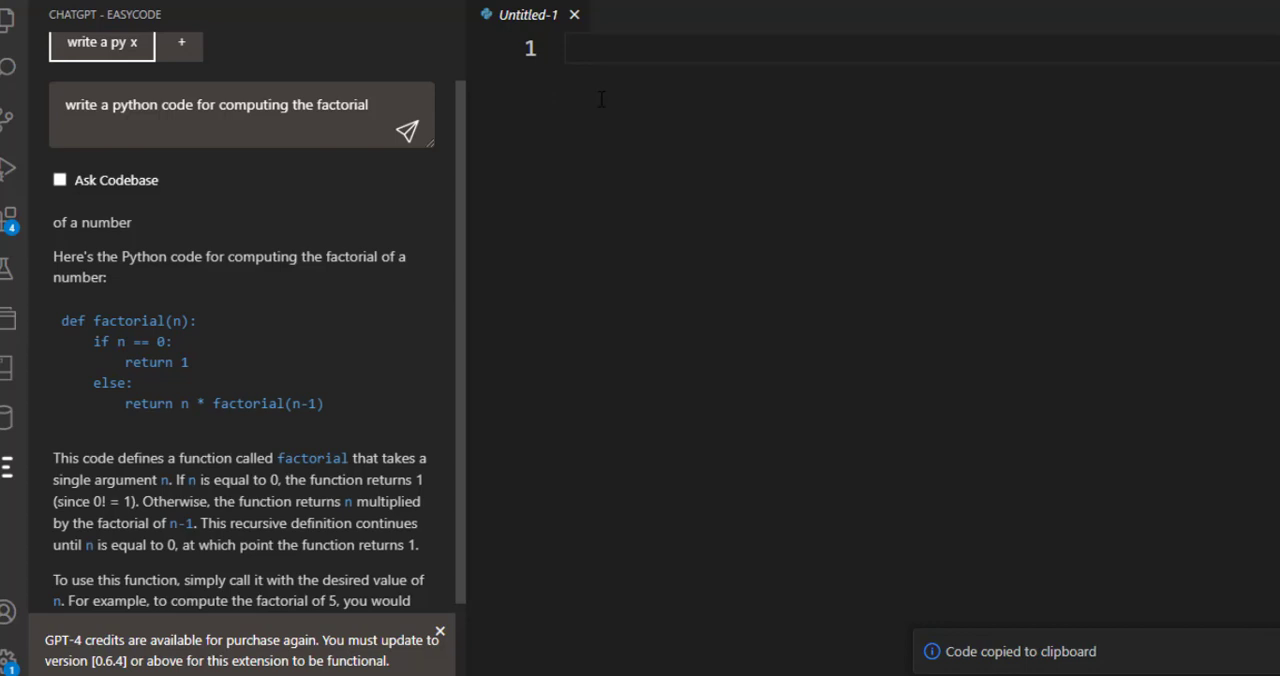
mouse_move(660, 120)
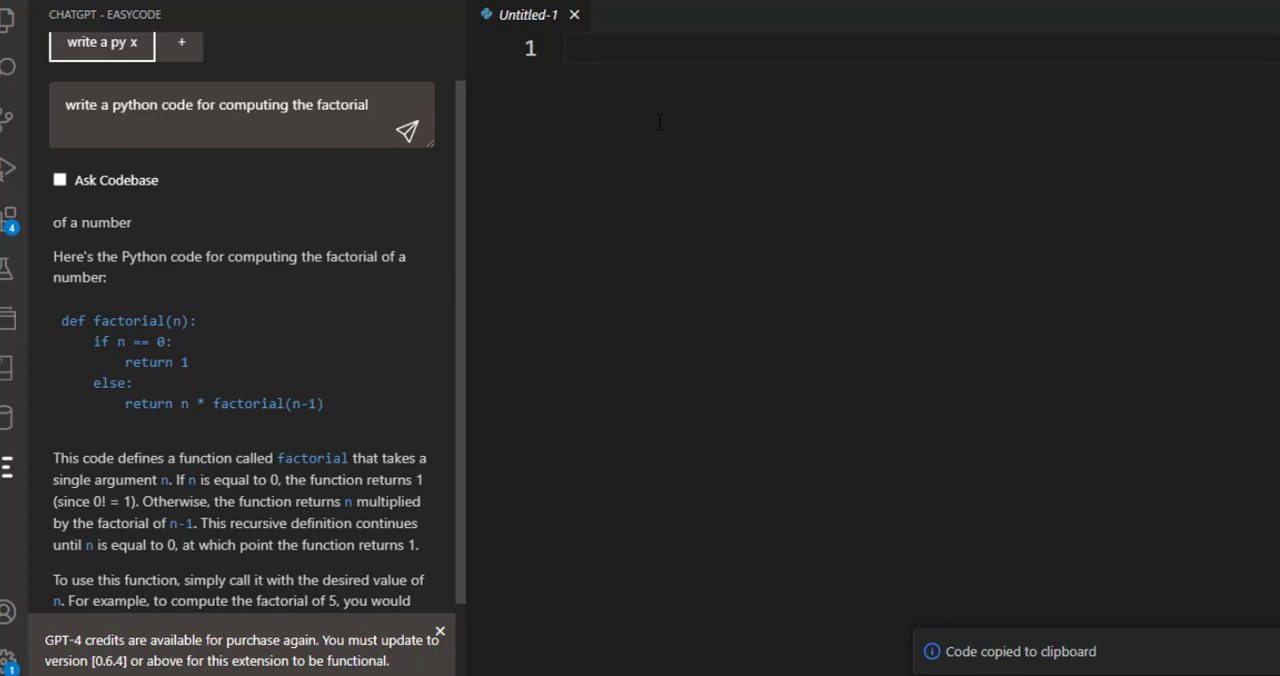
right_click(660, 48)
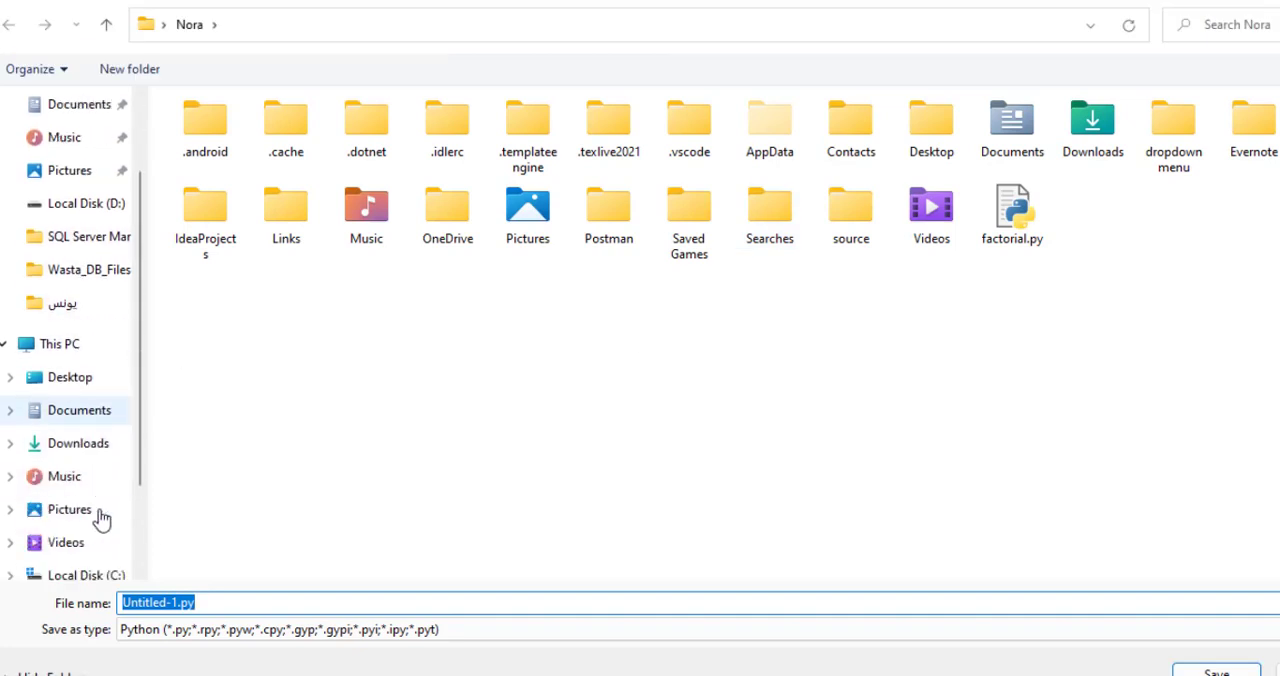
Step: Save the new file as factorial.py in D:\python and paste the factorial function into it
scroll("down", 3)
type("factor")
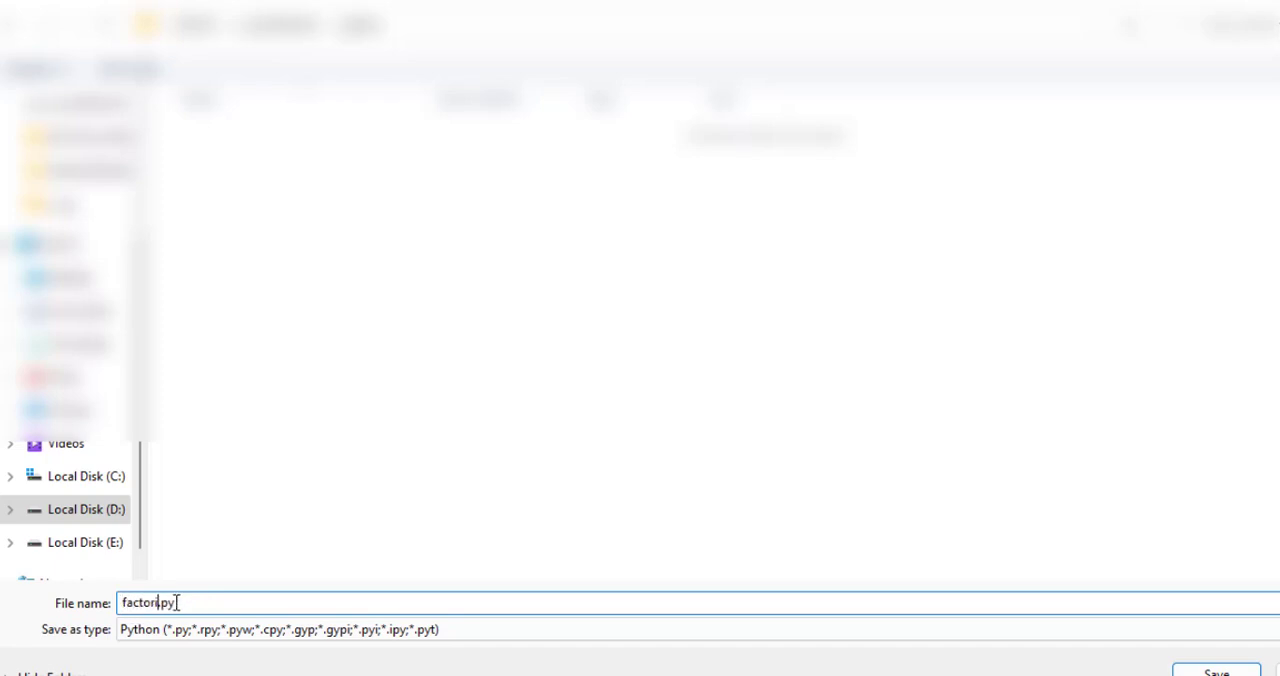
left_click(1216, 672)
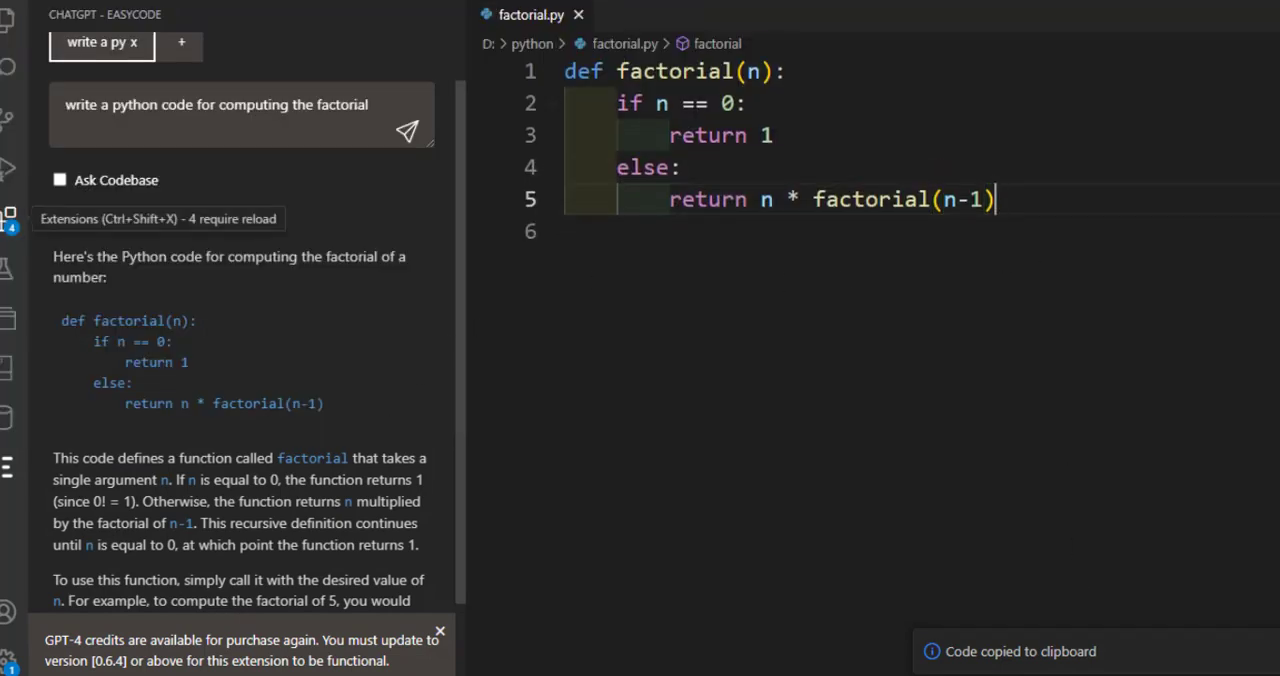
Step: Run factorial.py, which exits with code 0, and select the factorial(5) example in the chat answer
scroll("down", 3)
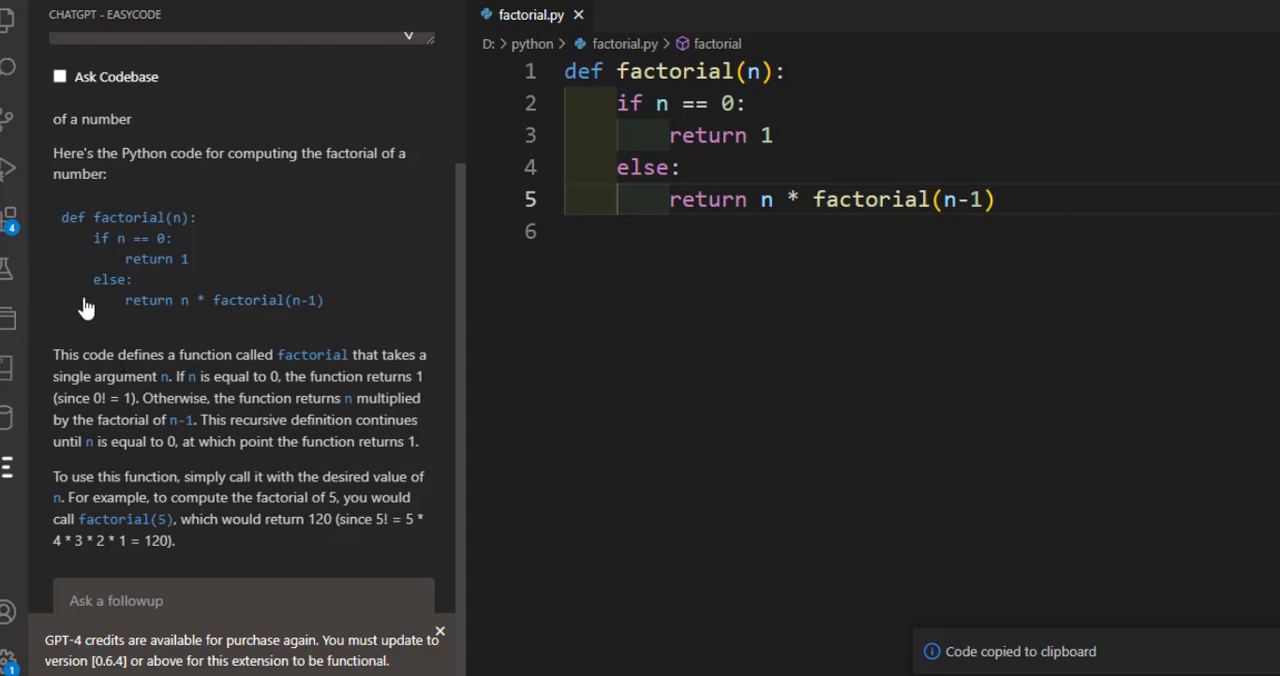
left_click_drag(52, 354, 416, 376)
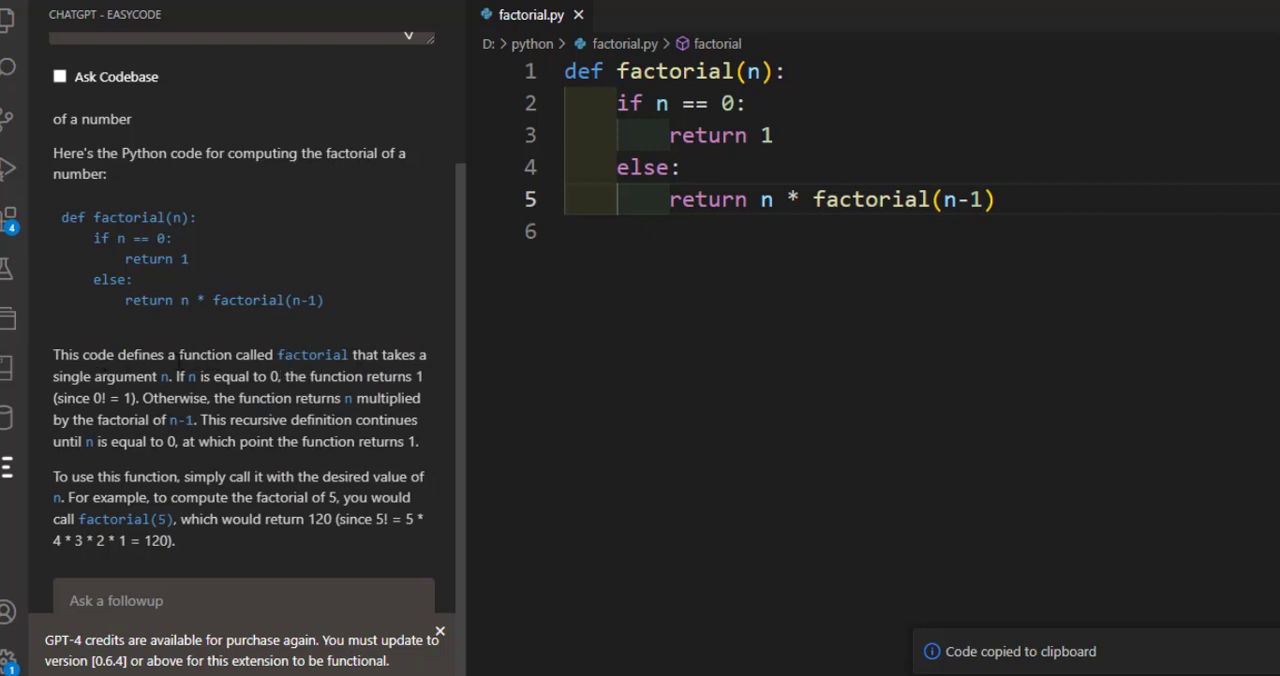
mouse_move(216, 474)
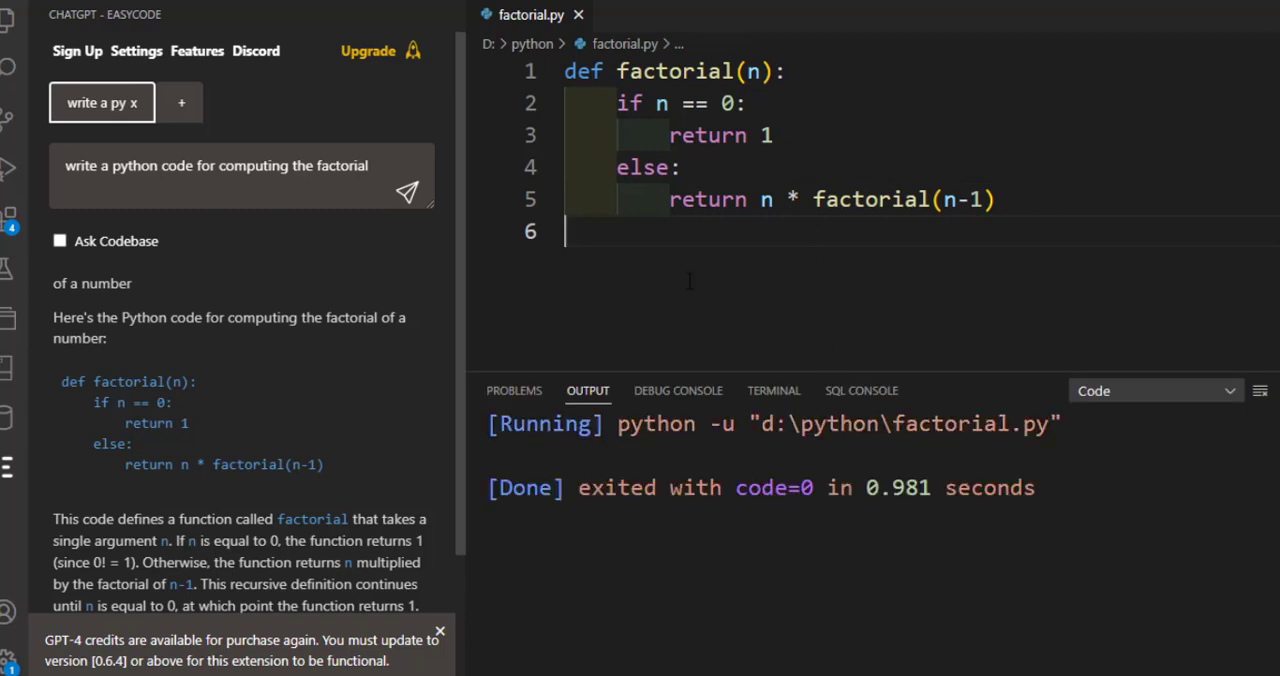
Step: Add the call factorial(5) on a new line below the function definition
key("enter")
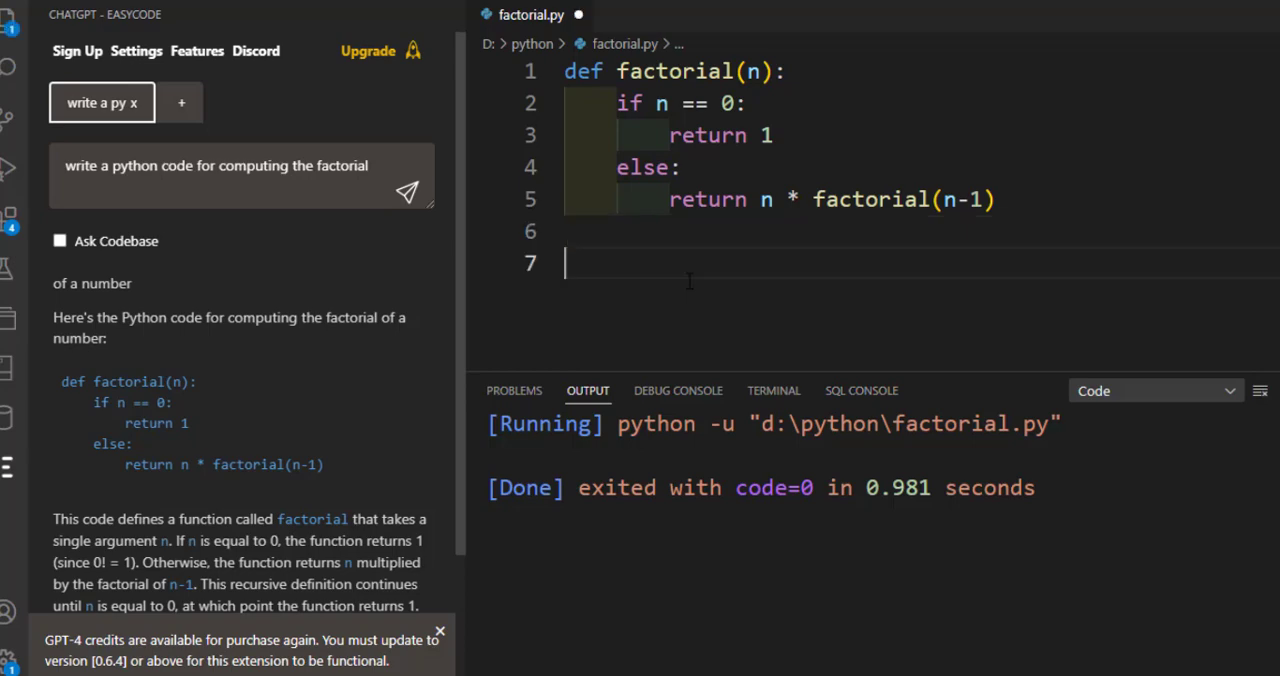
type("fac")
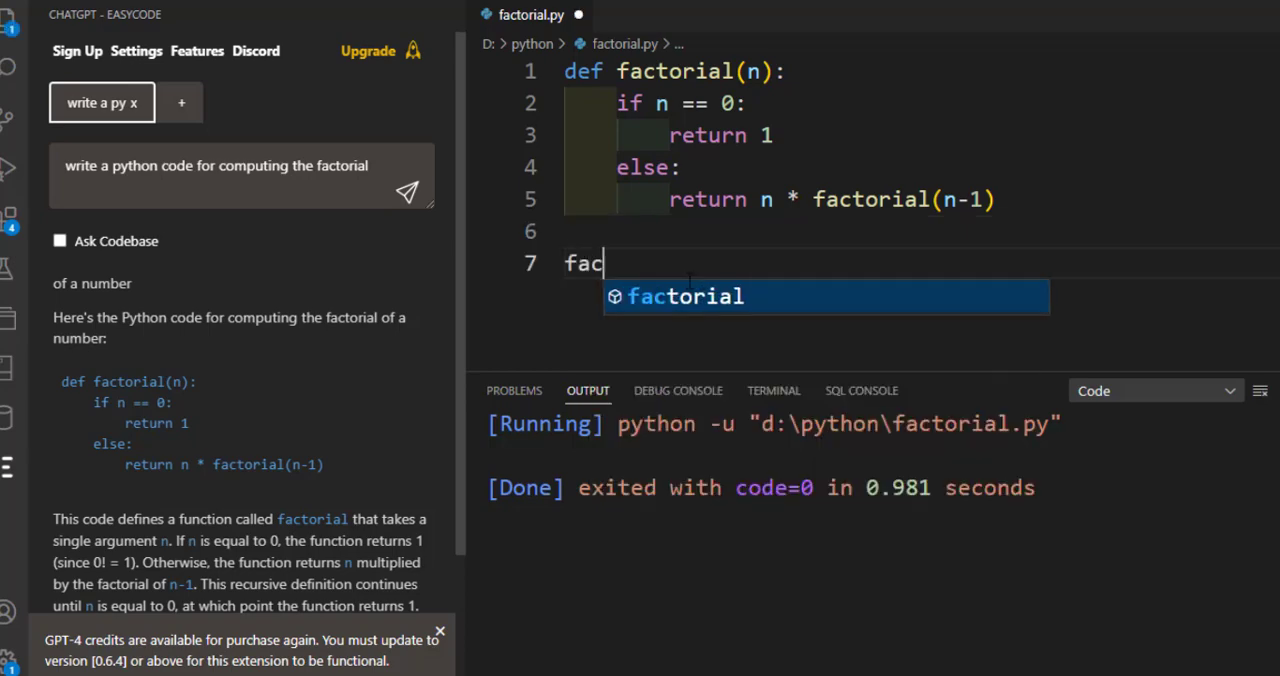
type("to")
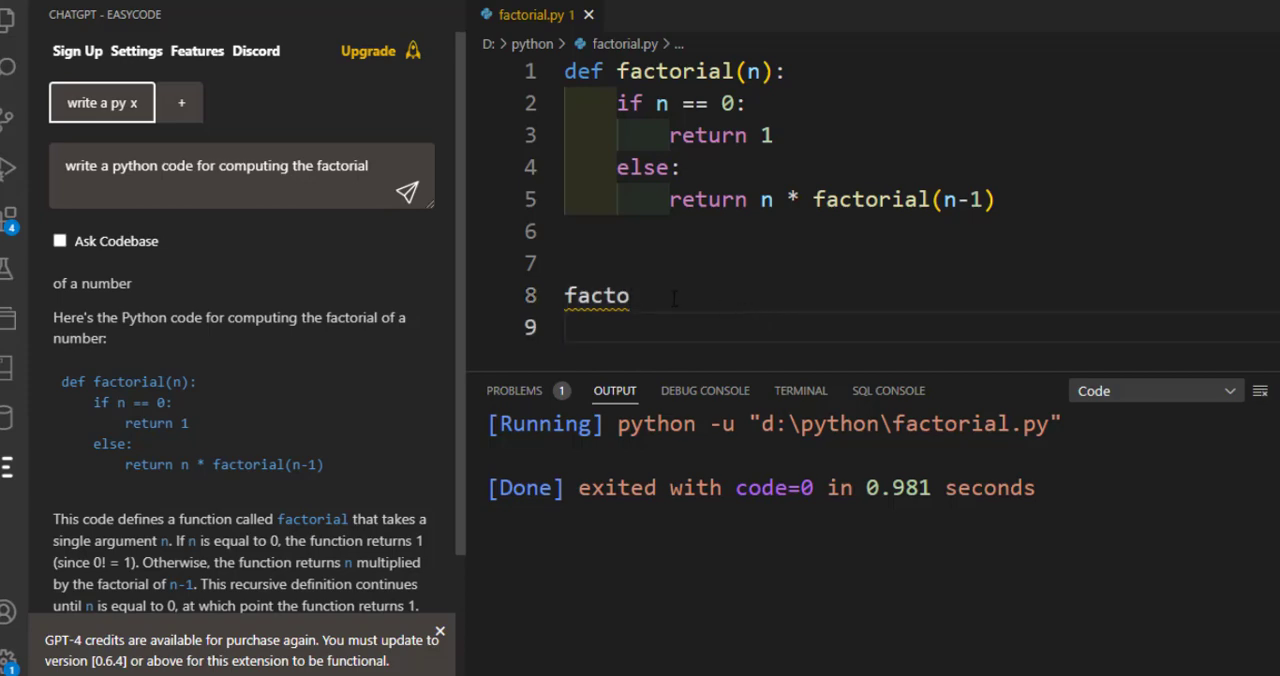
type("rial(")
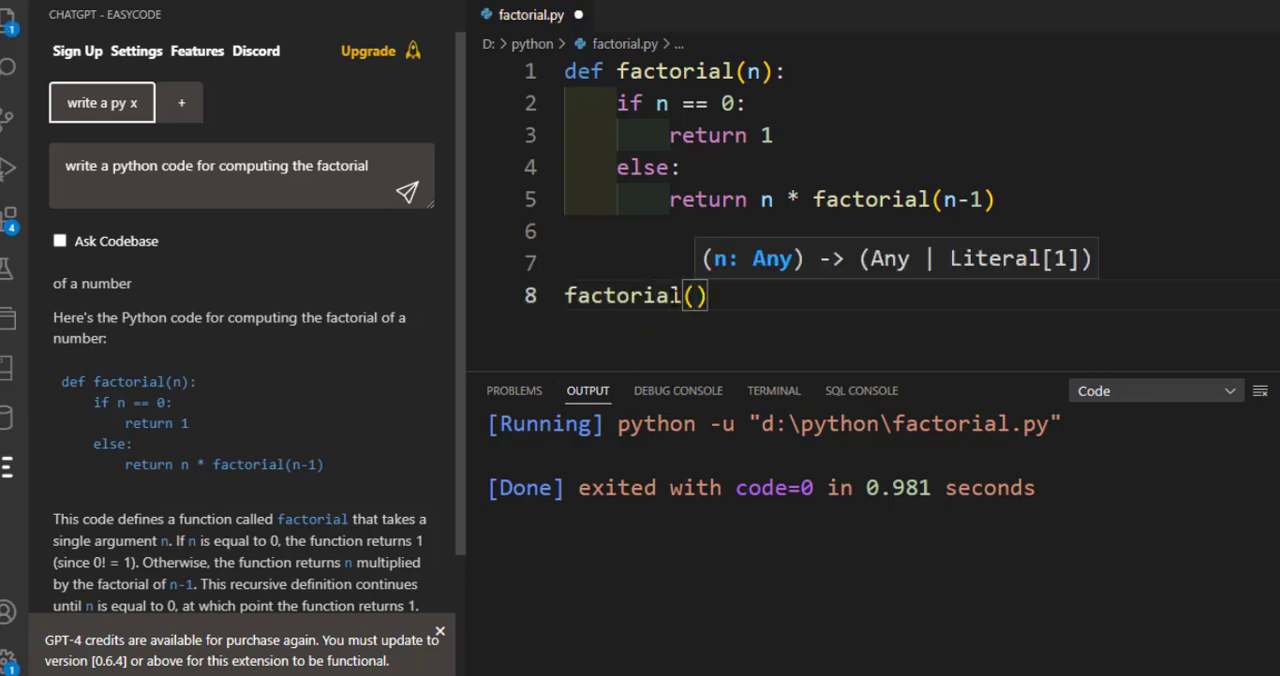
type("5")
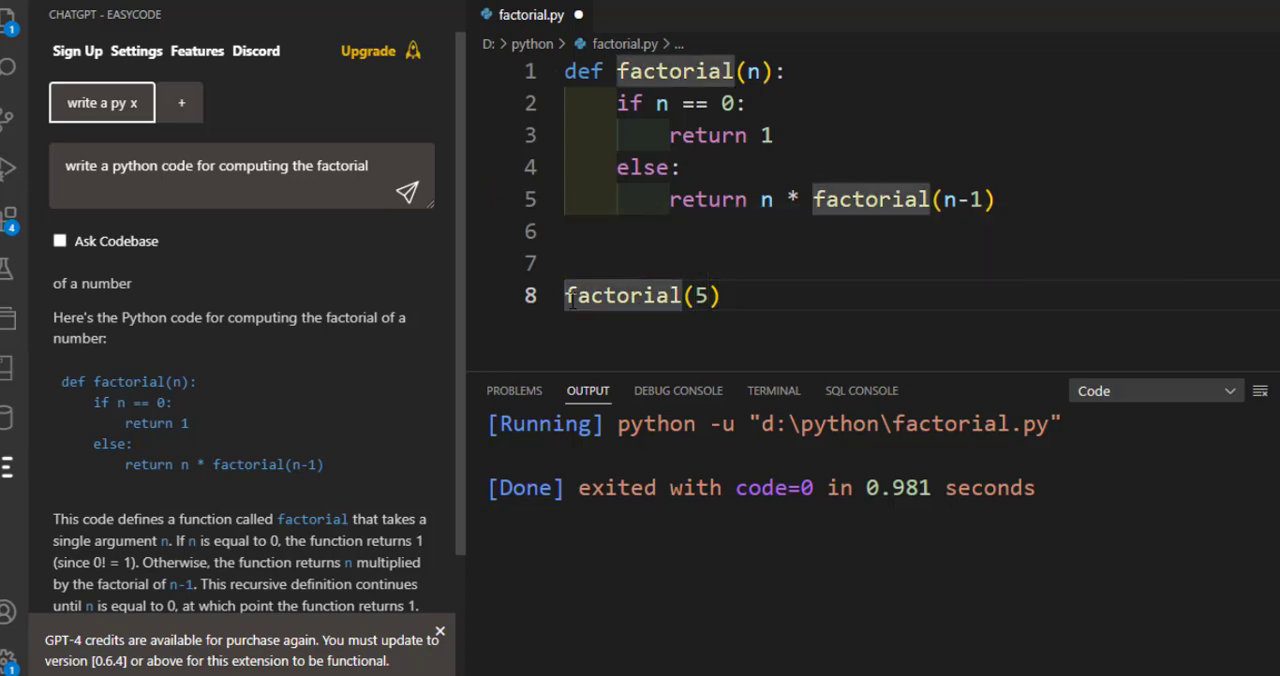